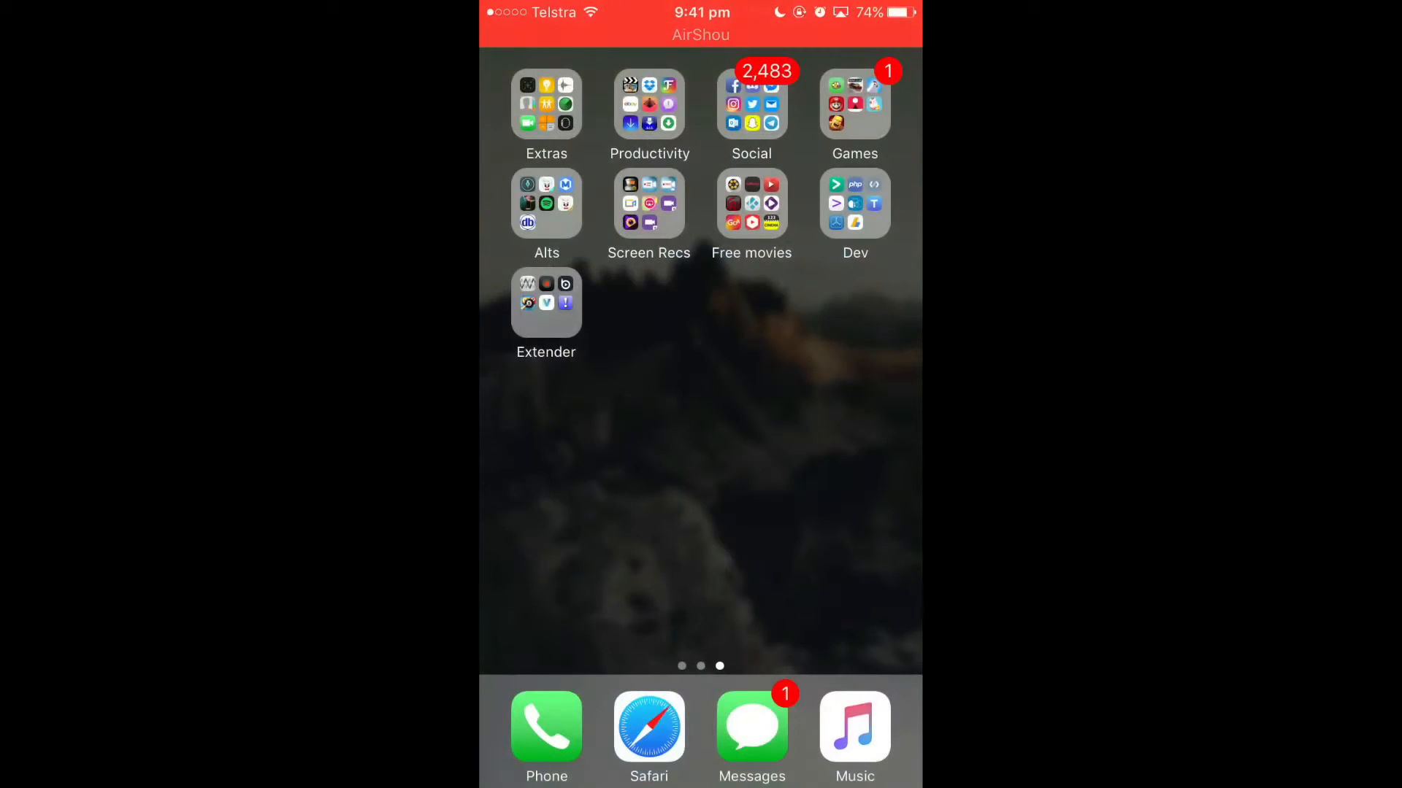
Step: Launch Cydia Extender from its folder, view the Installed apps' signing times, and return home
click(545, 302)
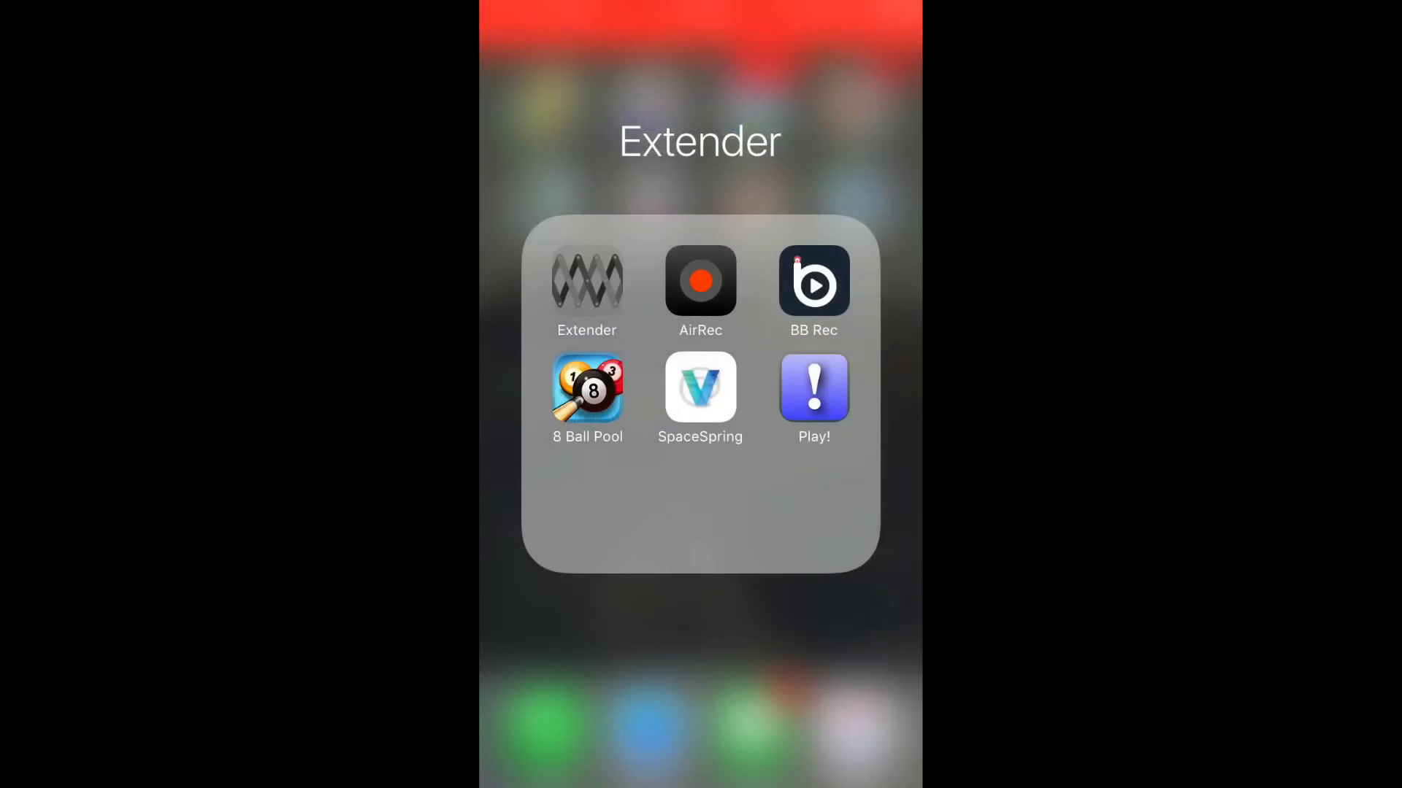
click(586, 282)
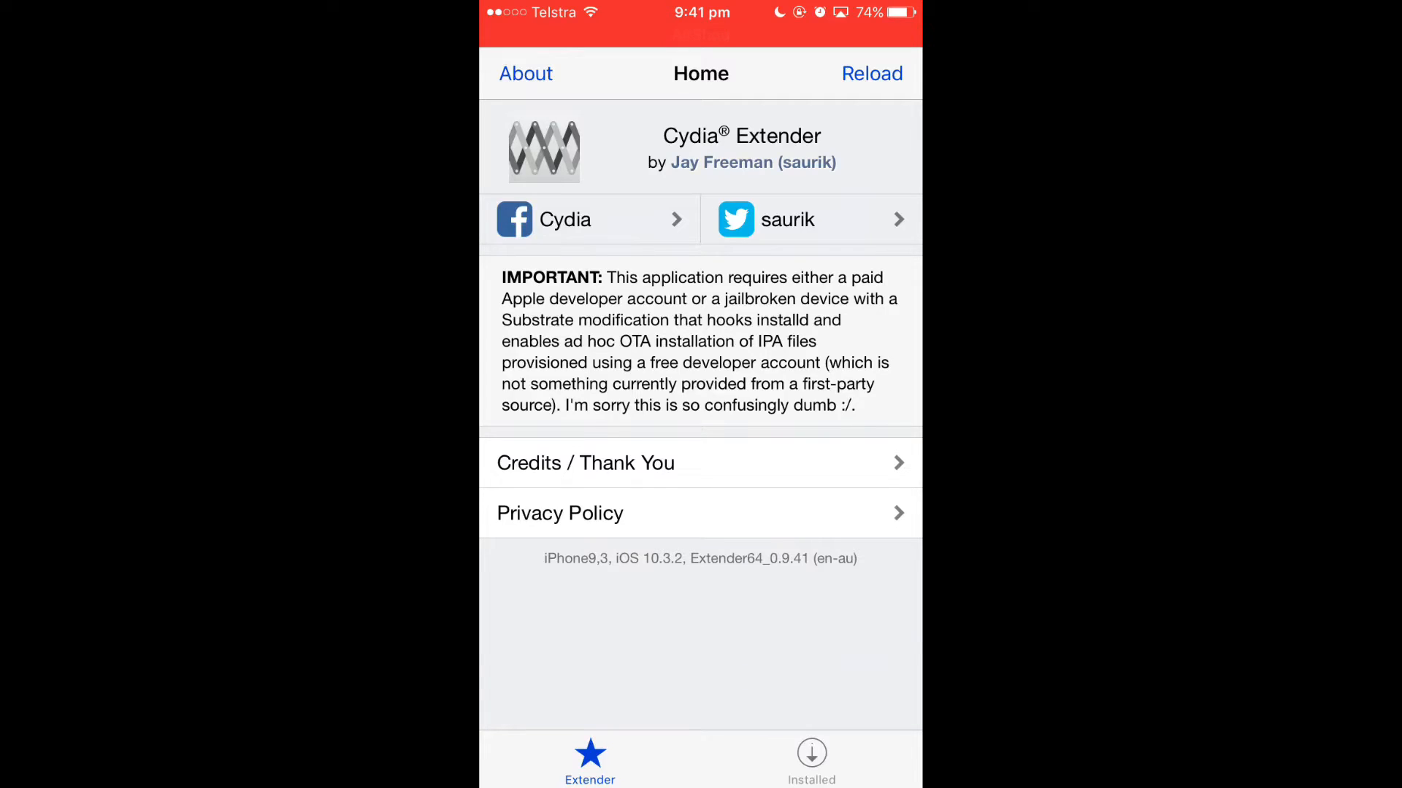
click(811, 759)
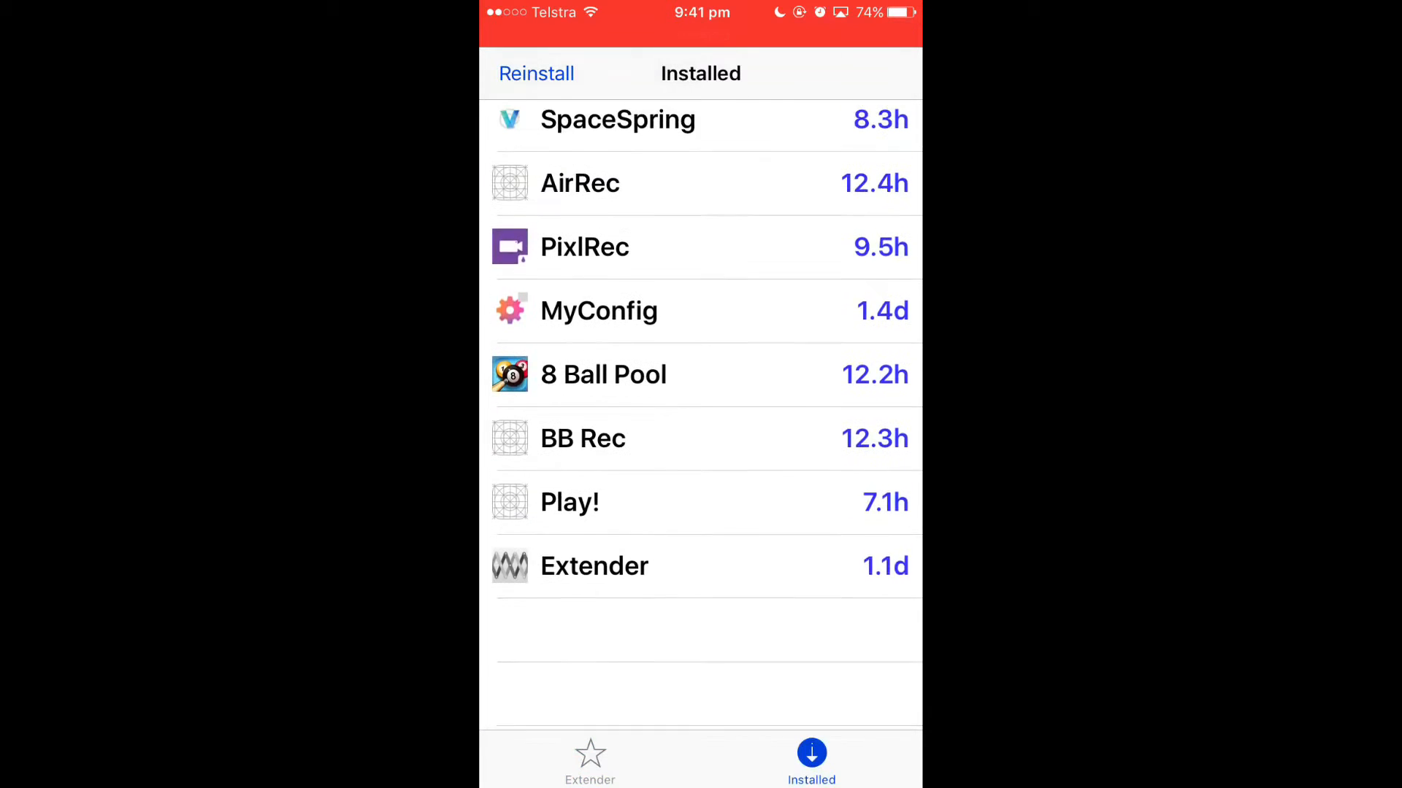
click(590, 760)
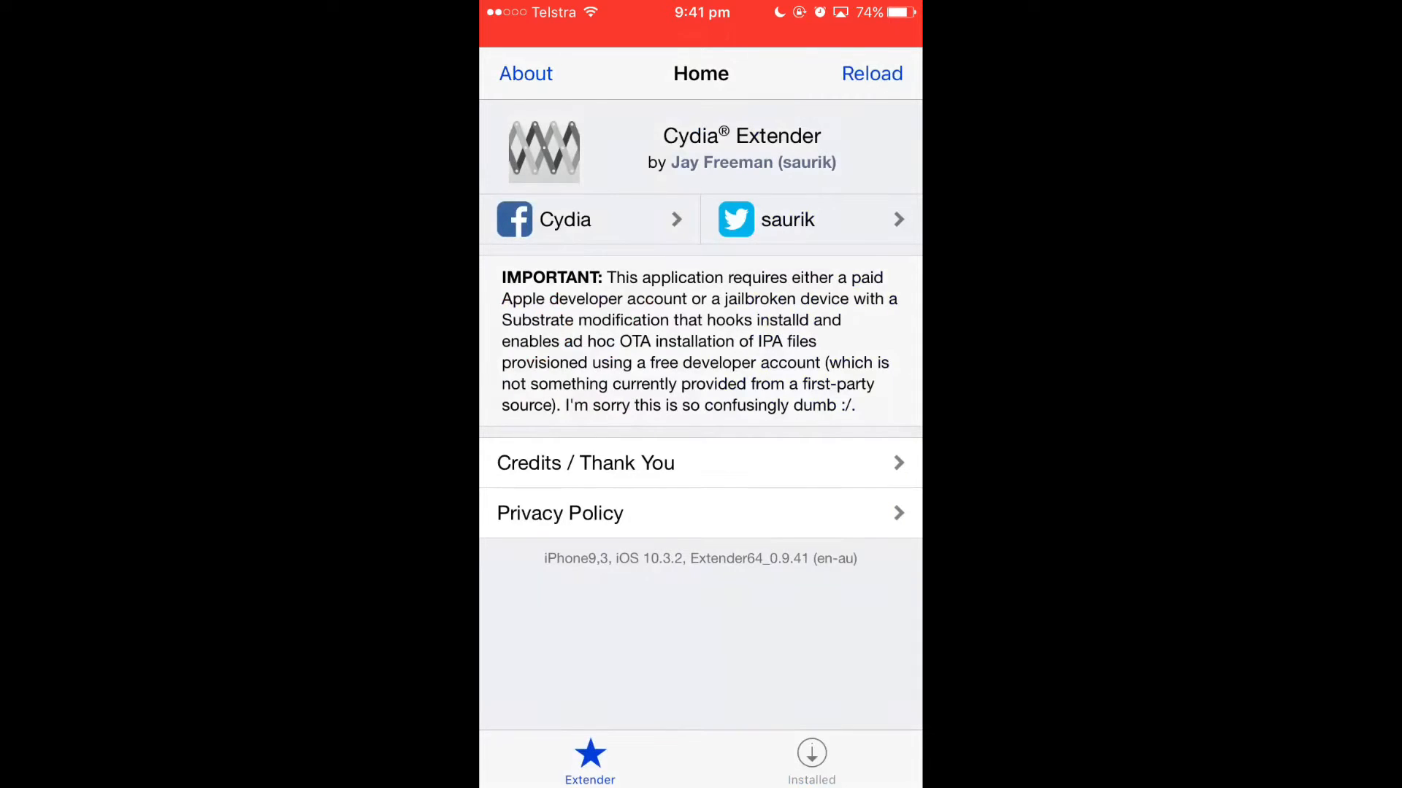
Step: Open Settings from the second home page and check the Cydia Extender VPN configuration
key(home)
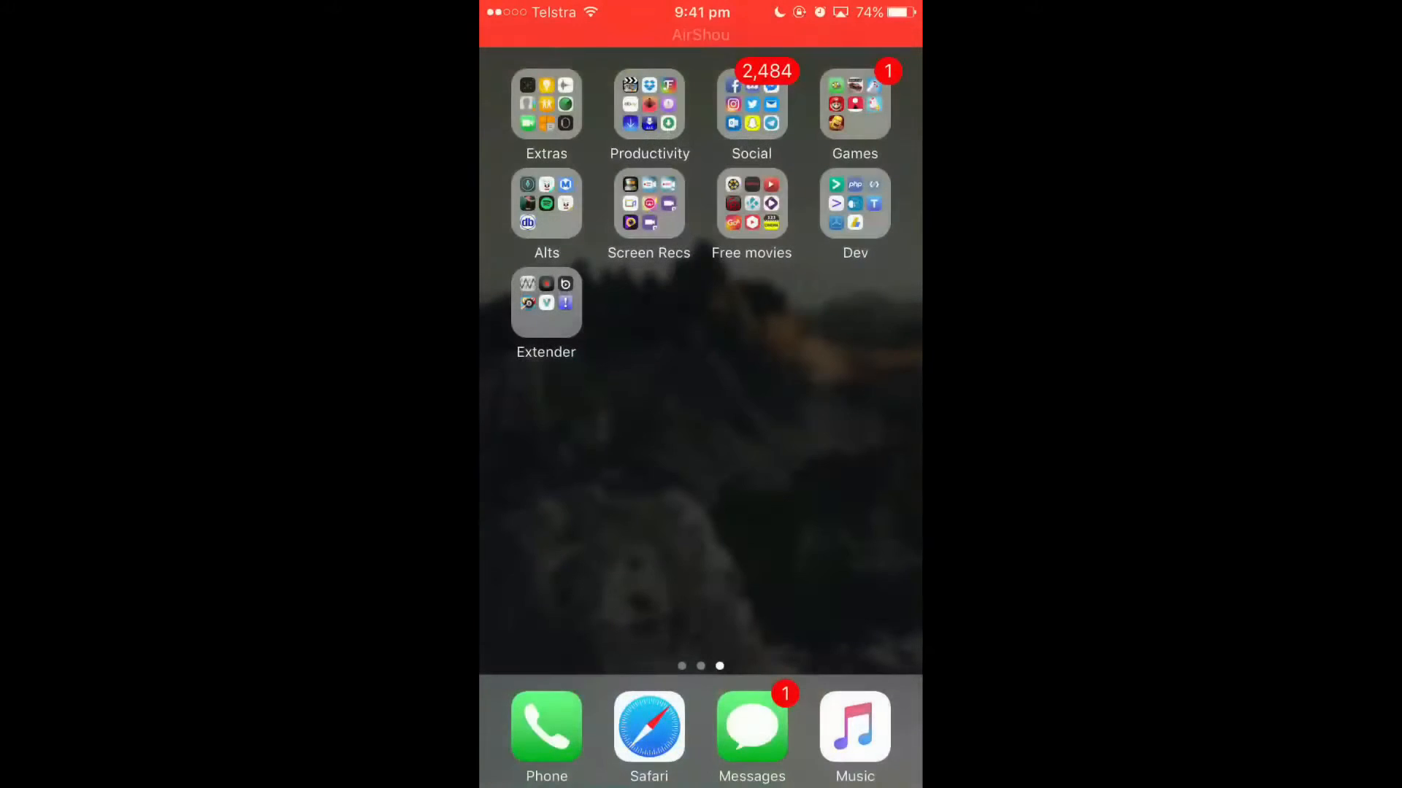
scroll(right, 3)
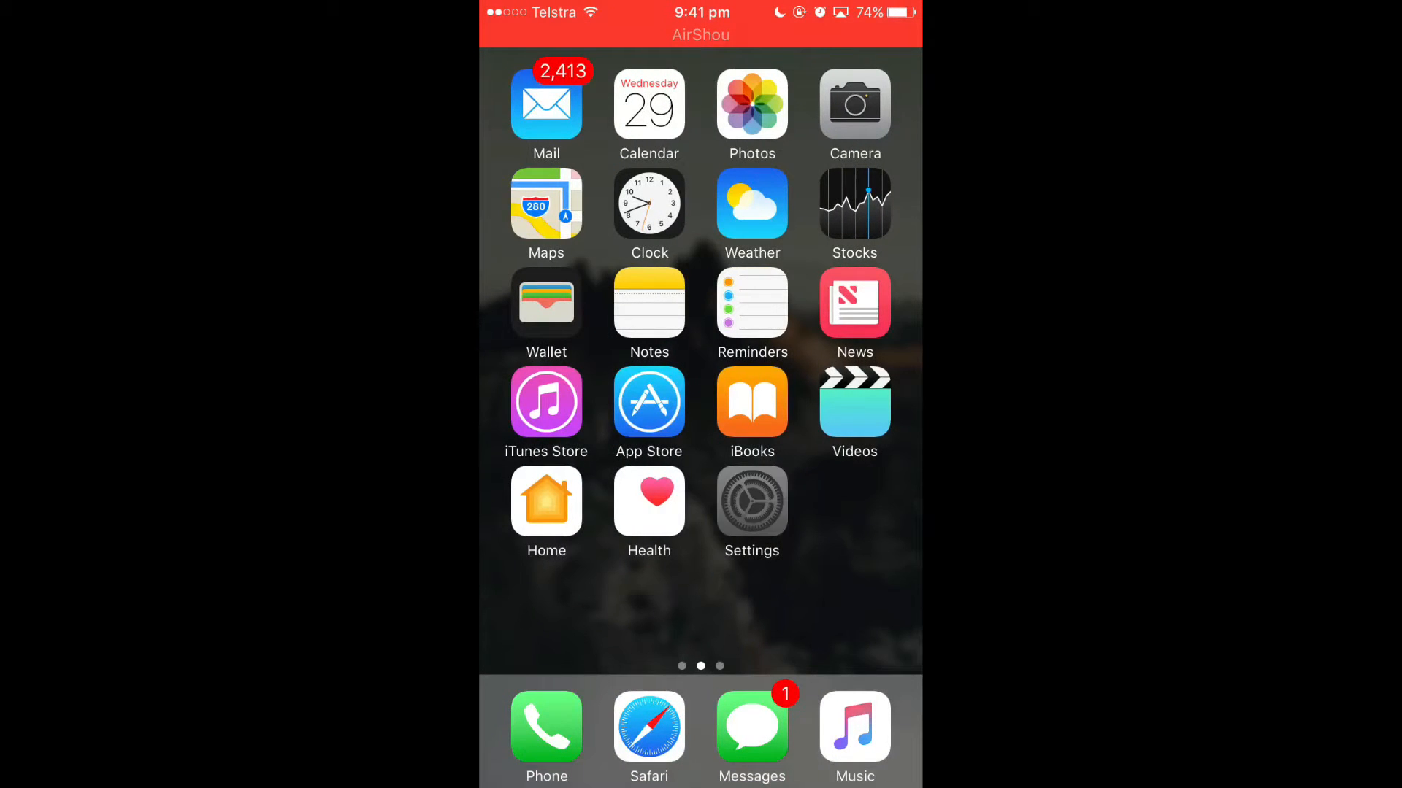
click(752, 499)
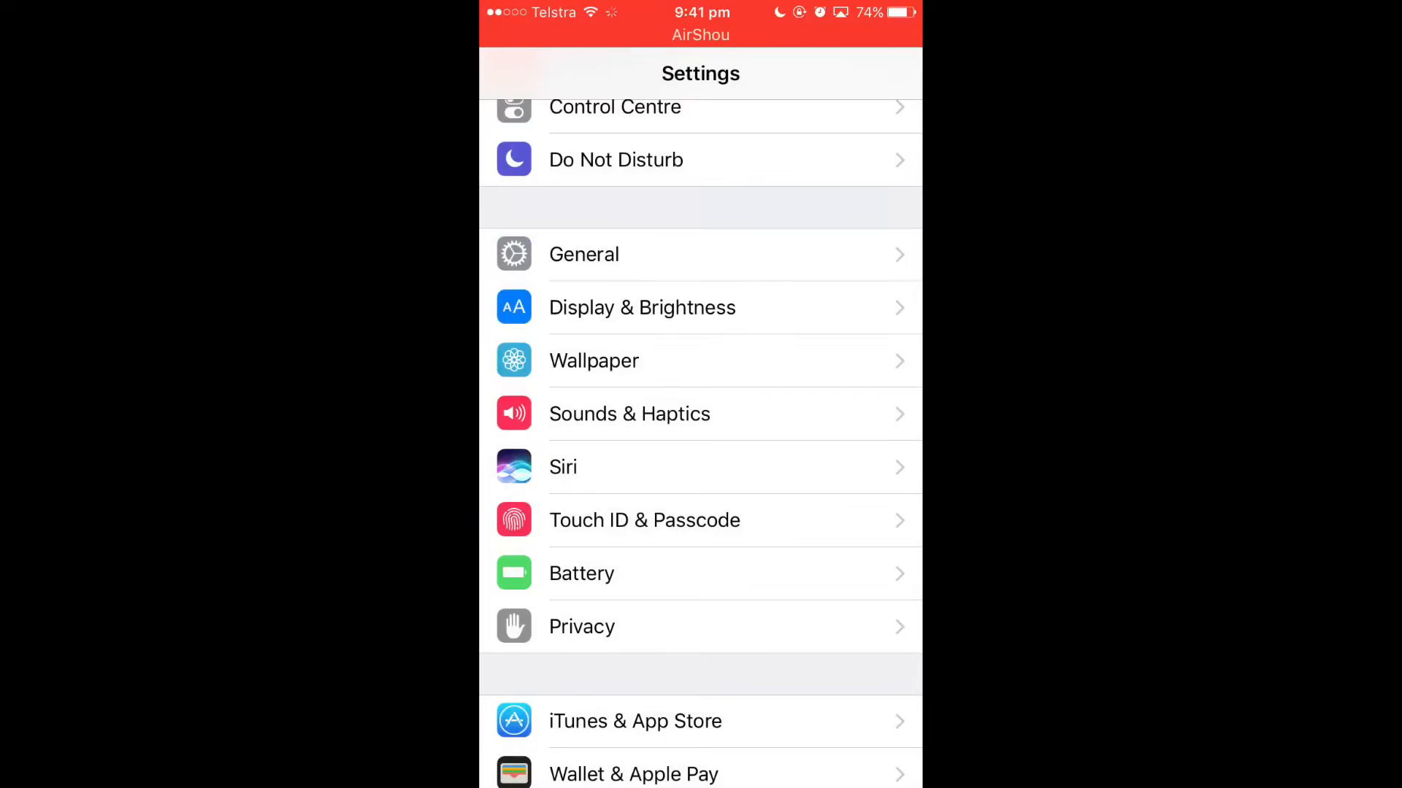
scroll(down, 3)
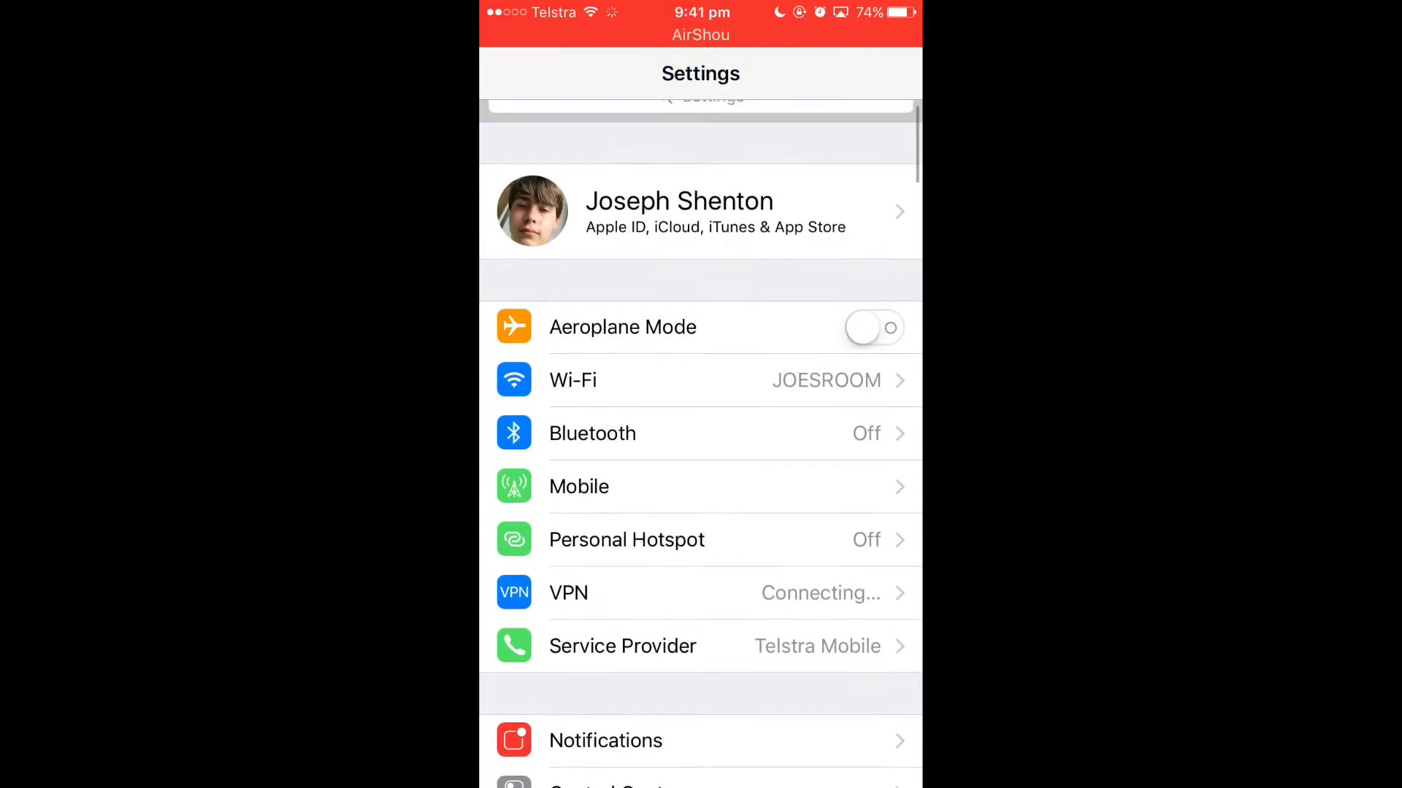
click(568, 592)
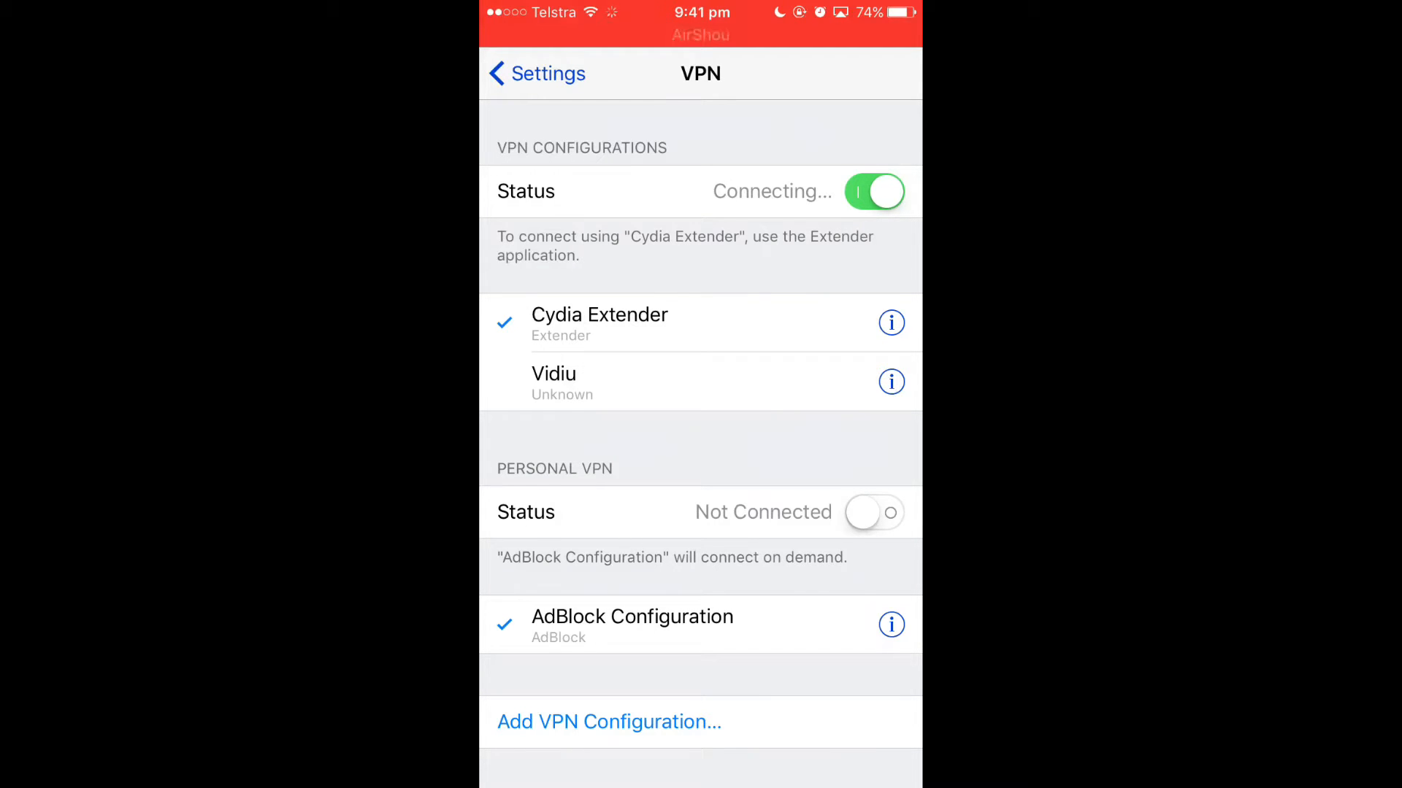
click(536, 73)
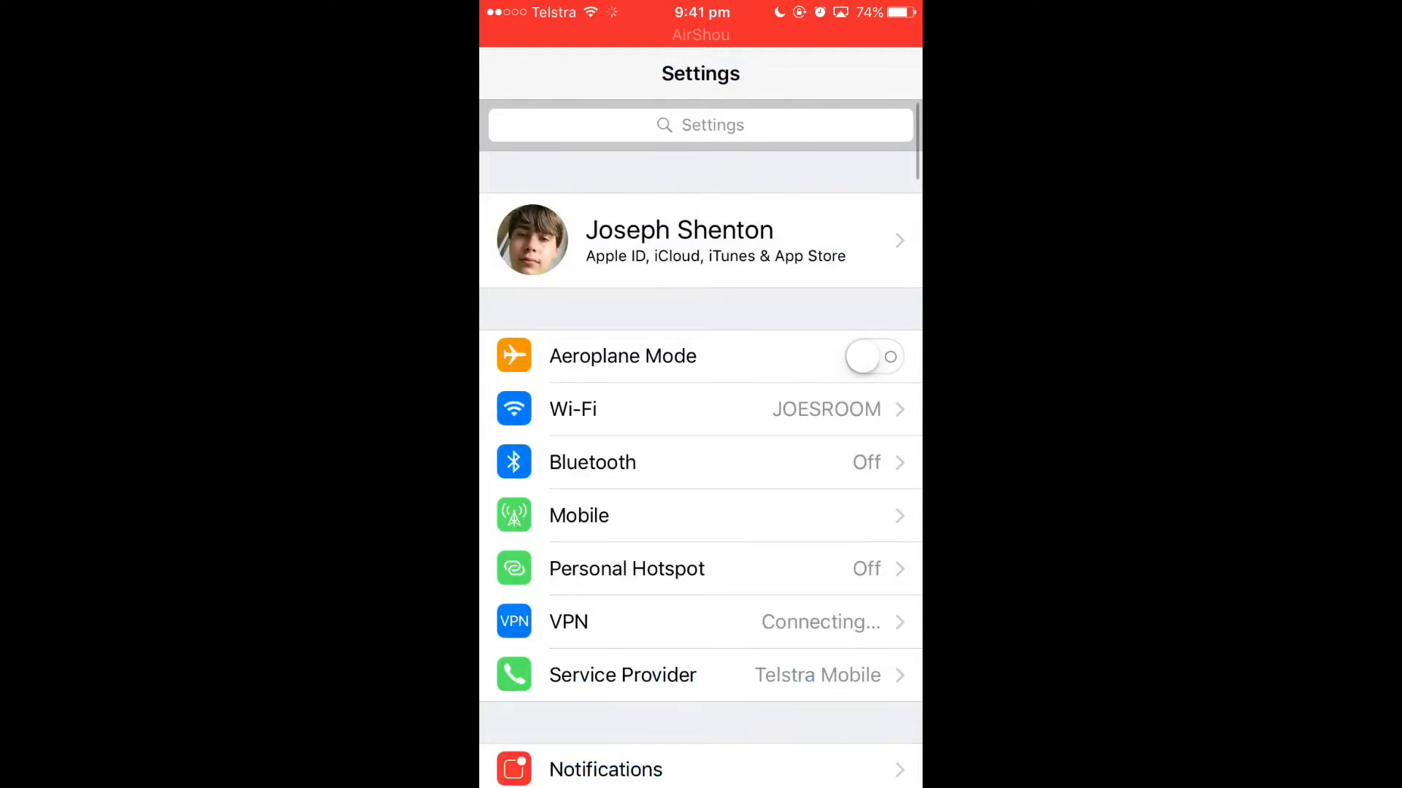
Step: Check the Cydia Extender root certificates under General > About > Certificate Trust Settings
scroll(down, 3)
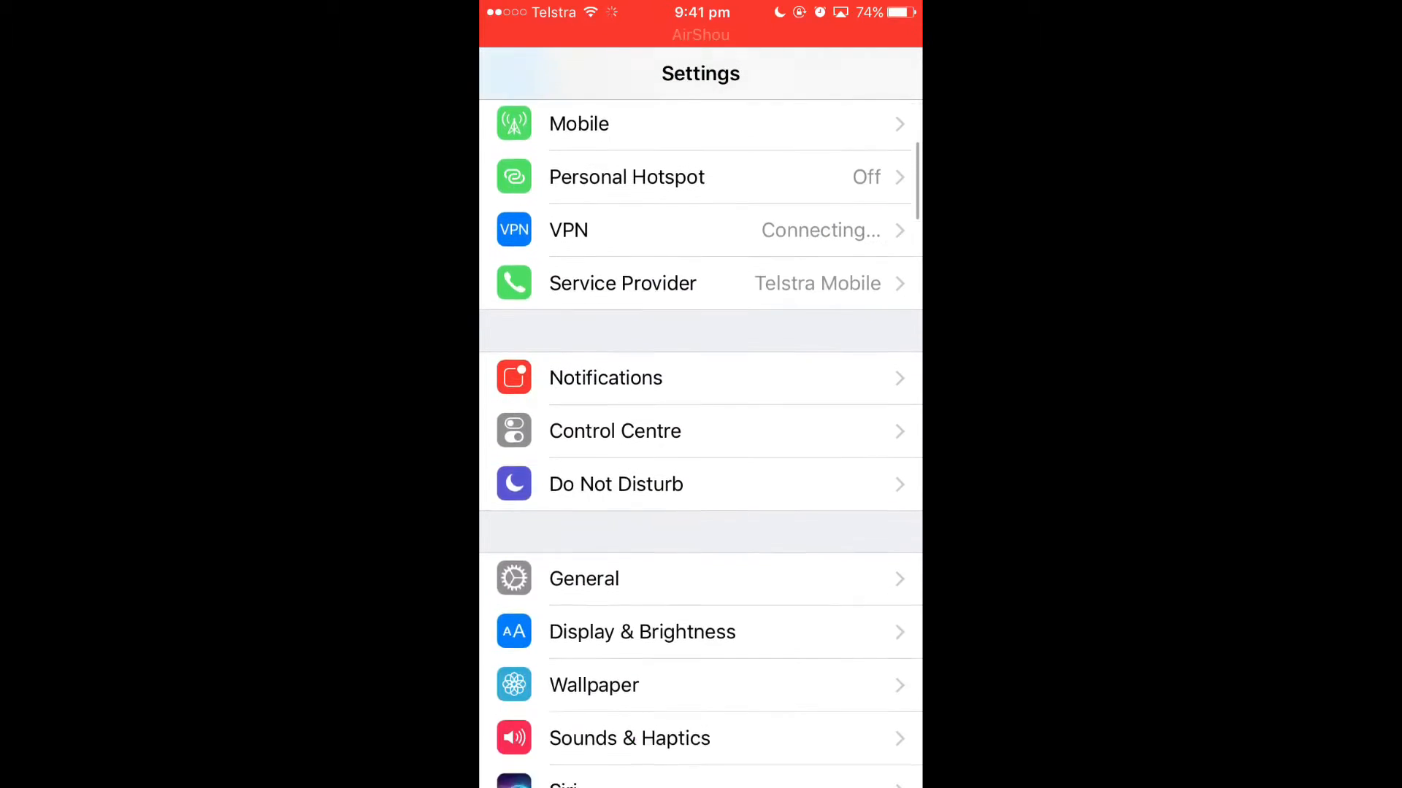
click(584, 578)
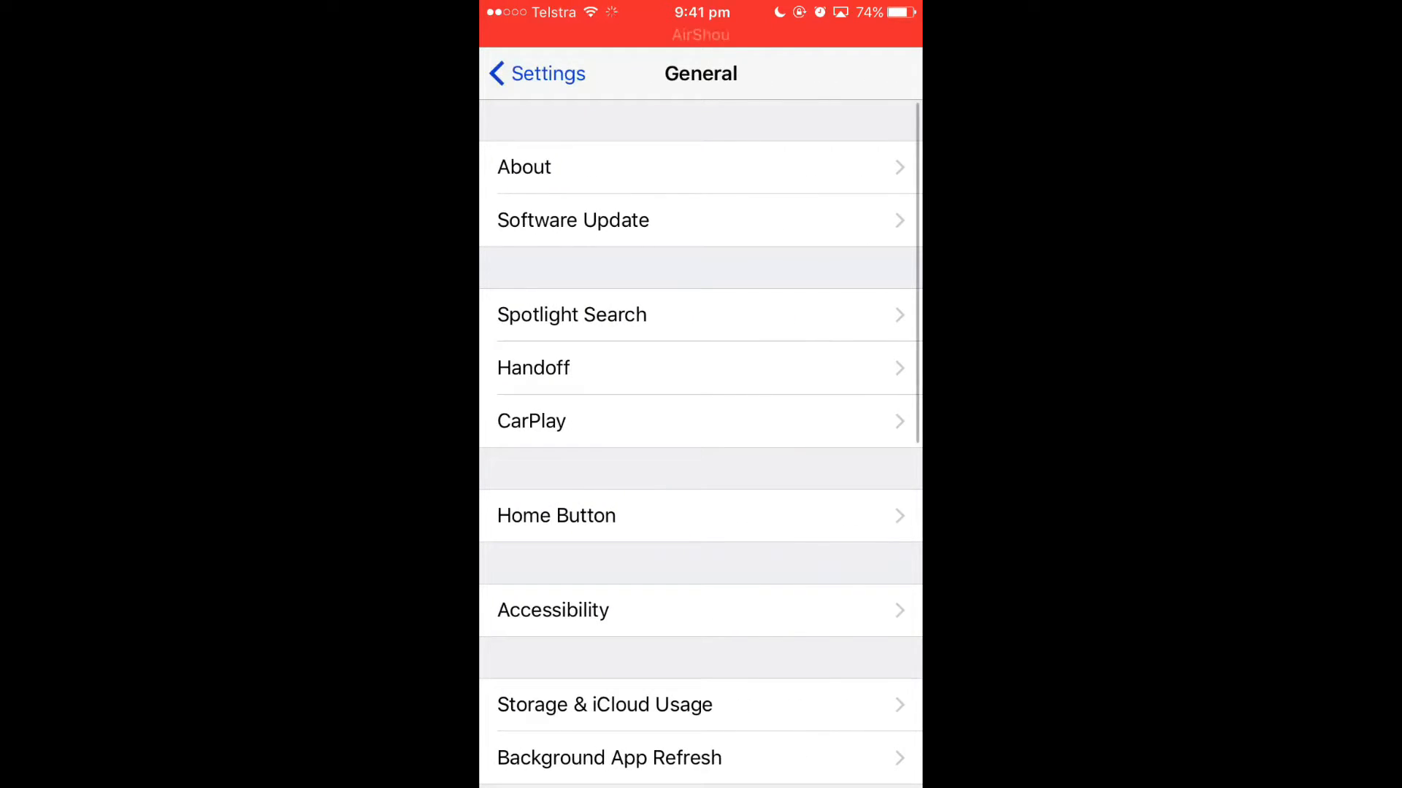
click(525, 167)
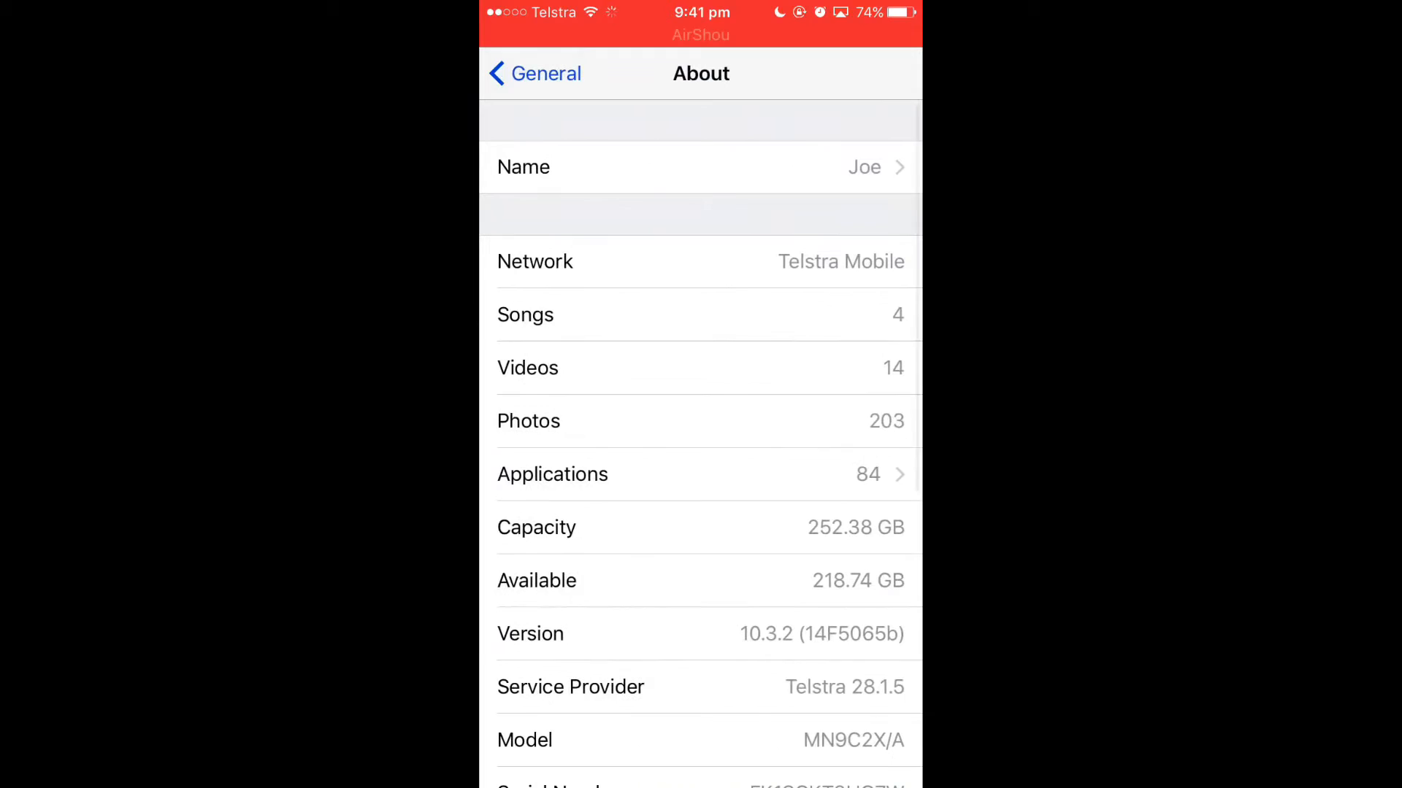
scroll(down, 3)
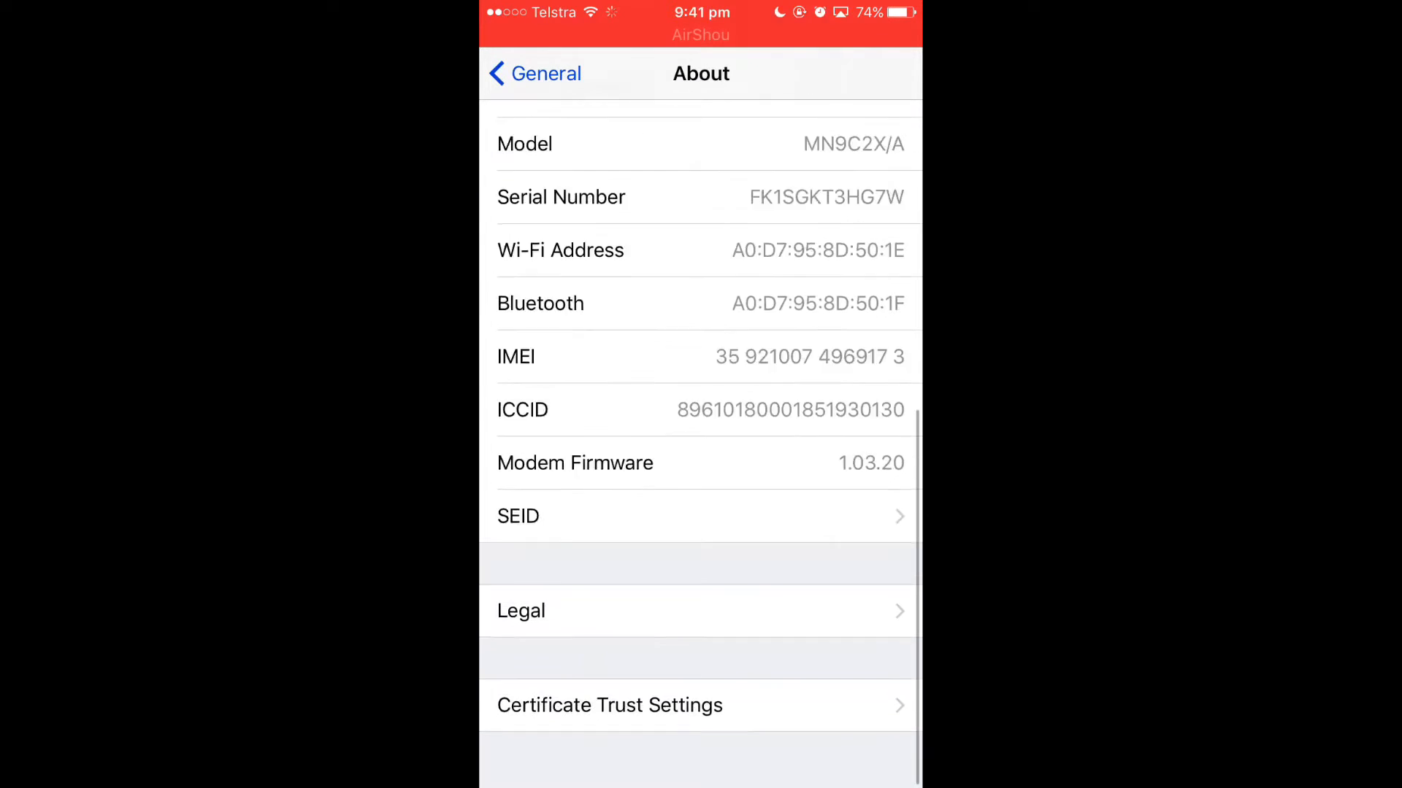
click(610, 705)
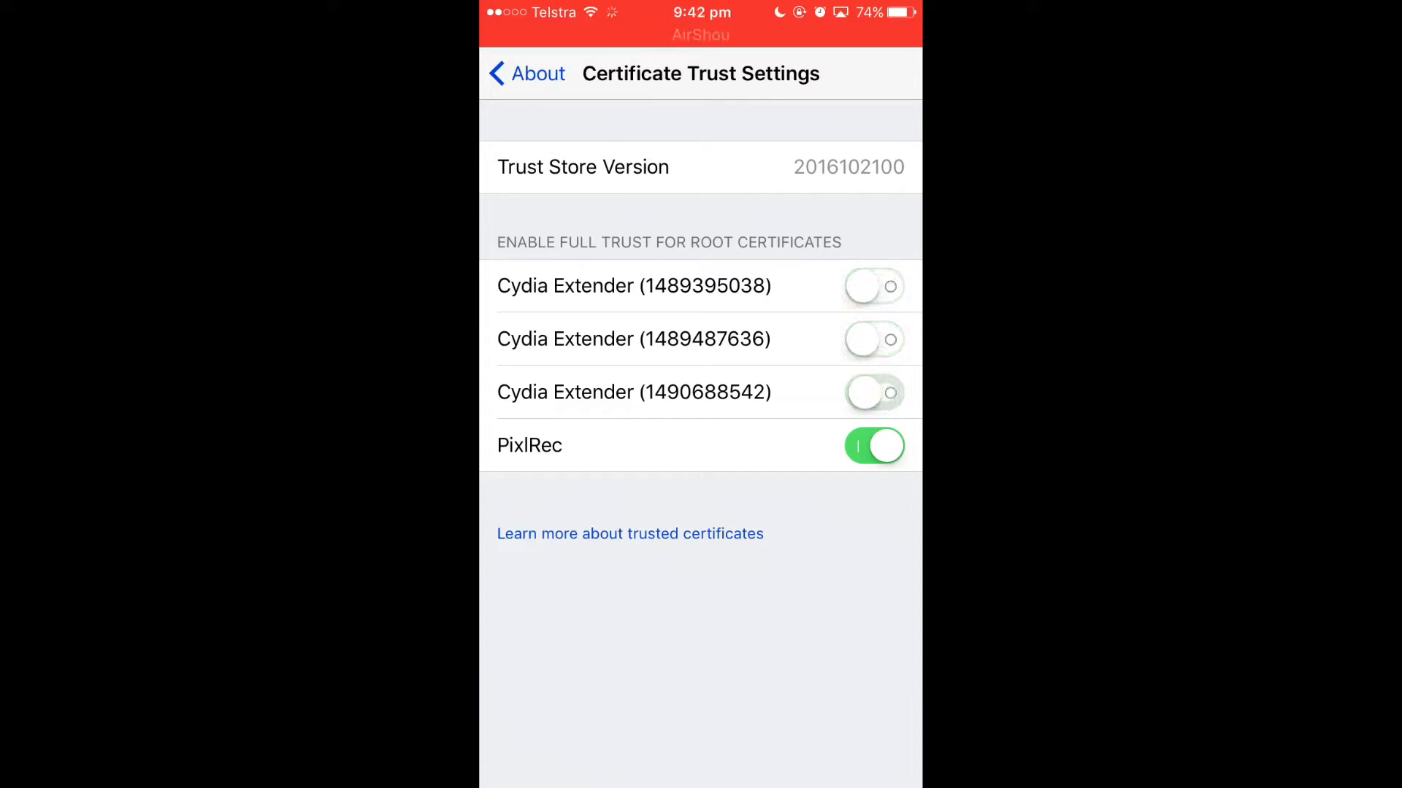
click(875, 445)
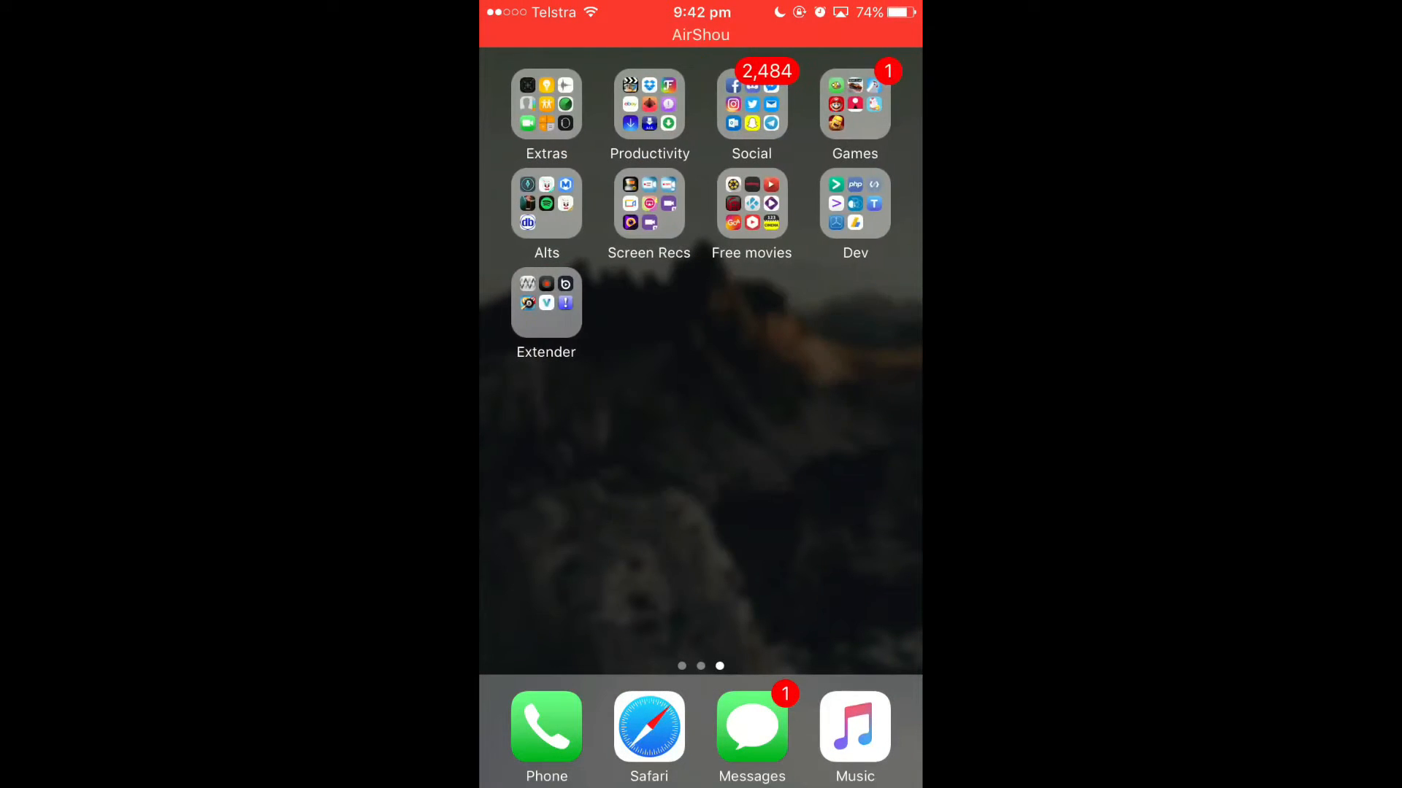
Step: Open General > Profiles & Device Management and scroll to the three Cydia Extender profiles
click(546, 301)
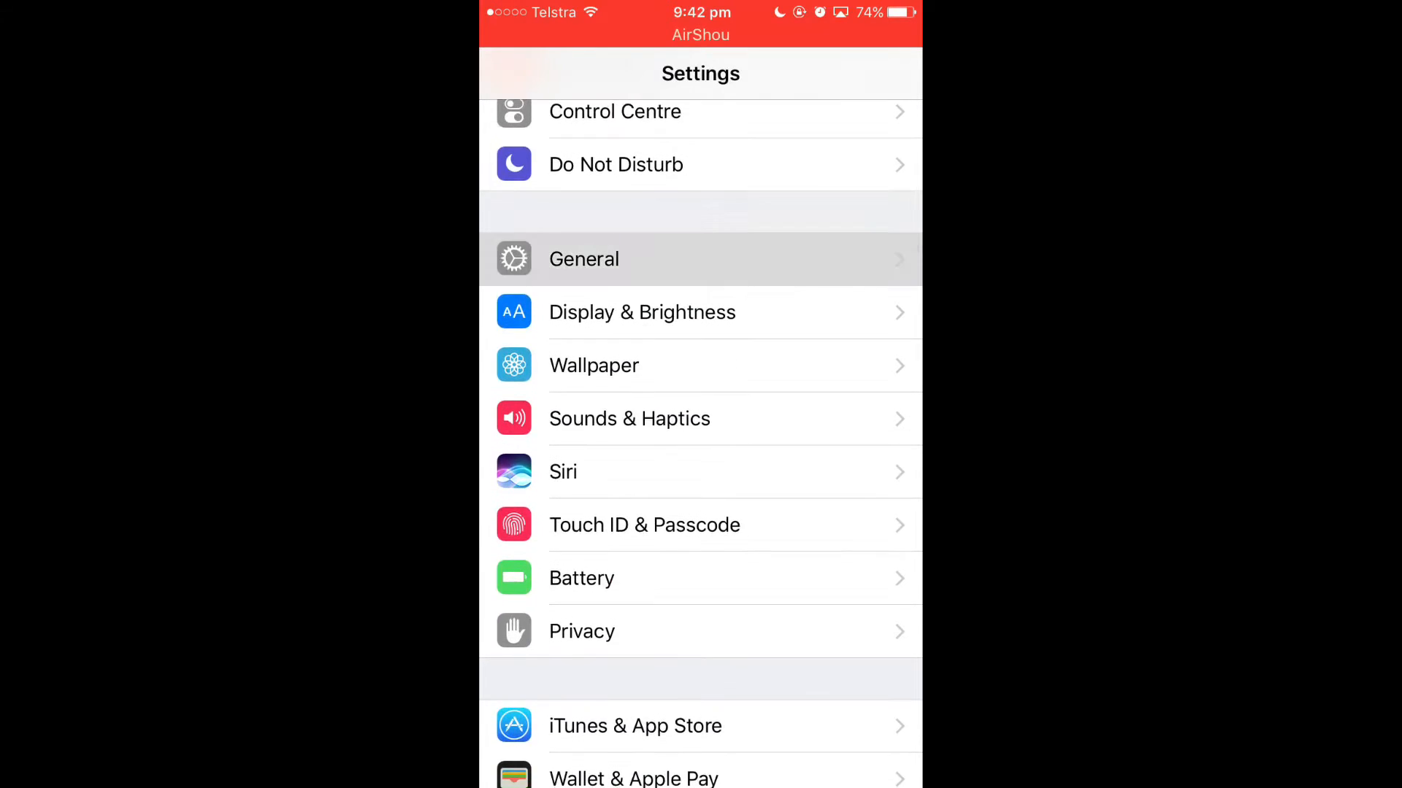
click(584, 259)
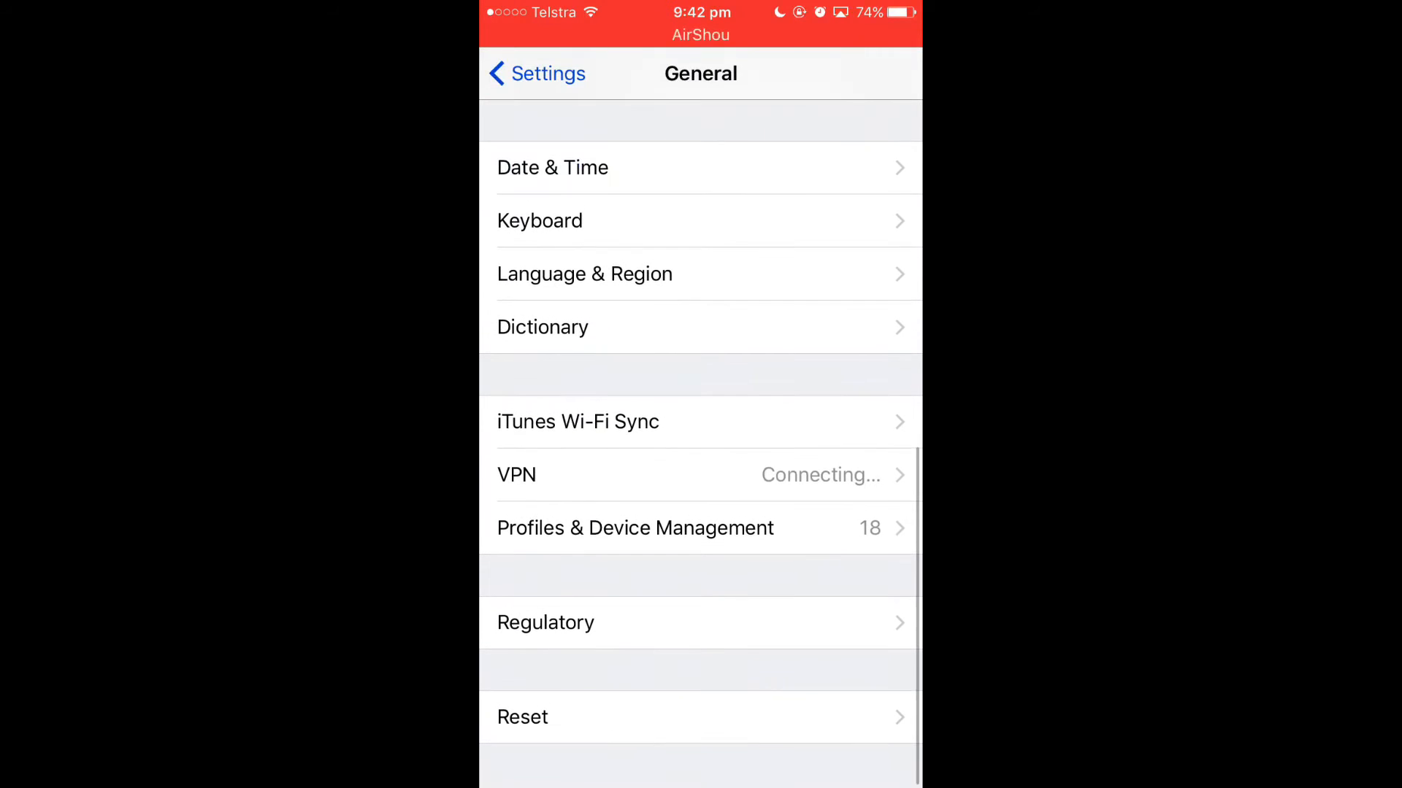
click(634, 527)
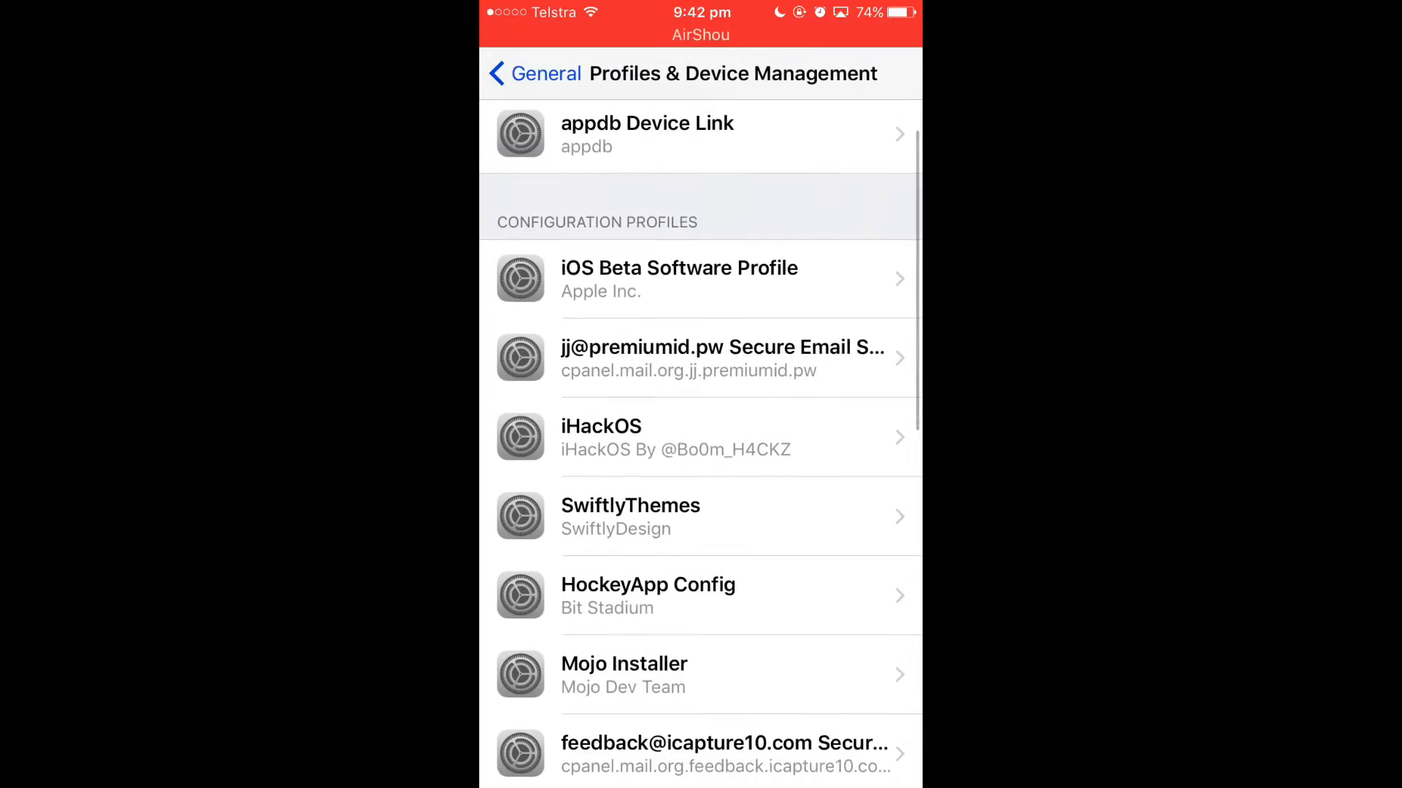
scroll(down, 3)
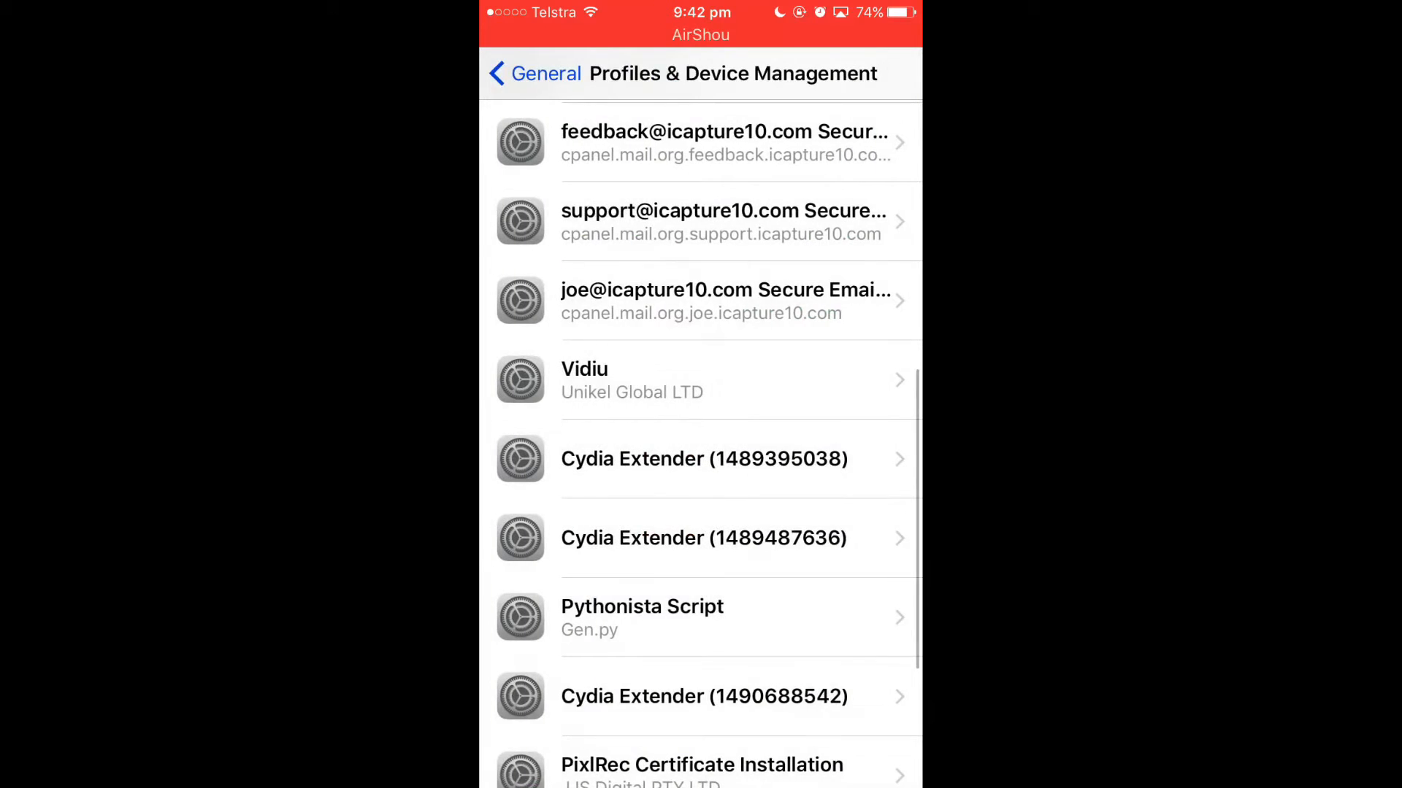
click(703, 537)
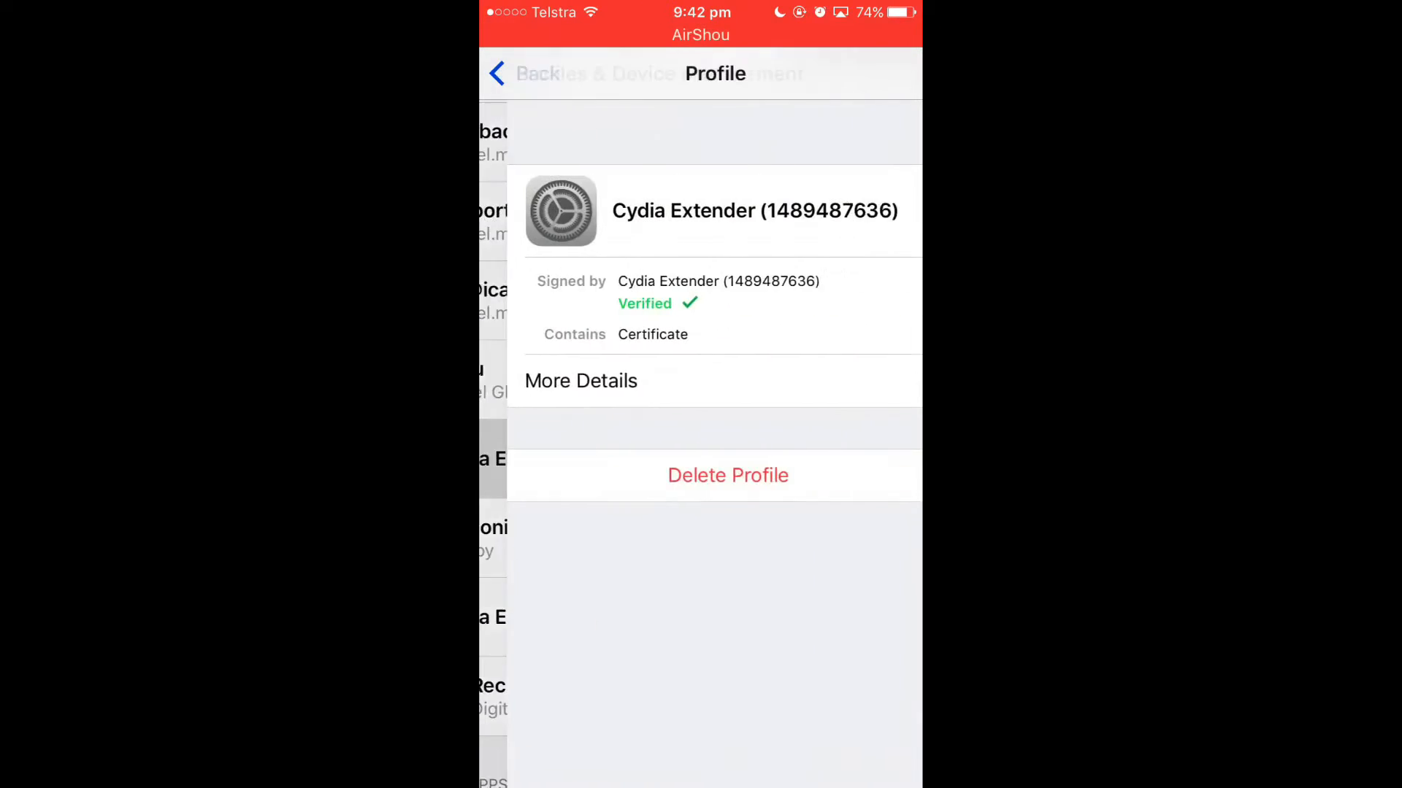
click(728, 474)
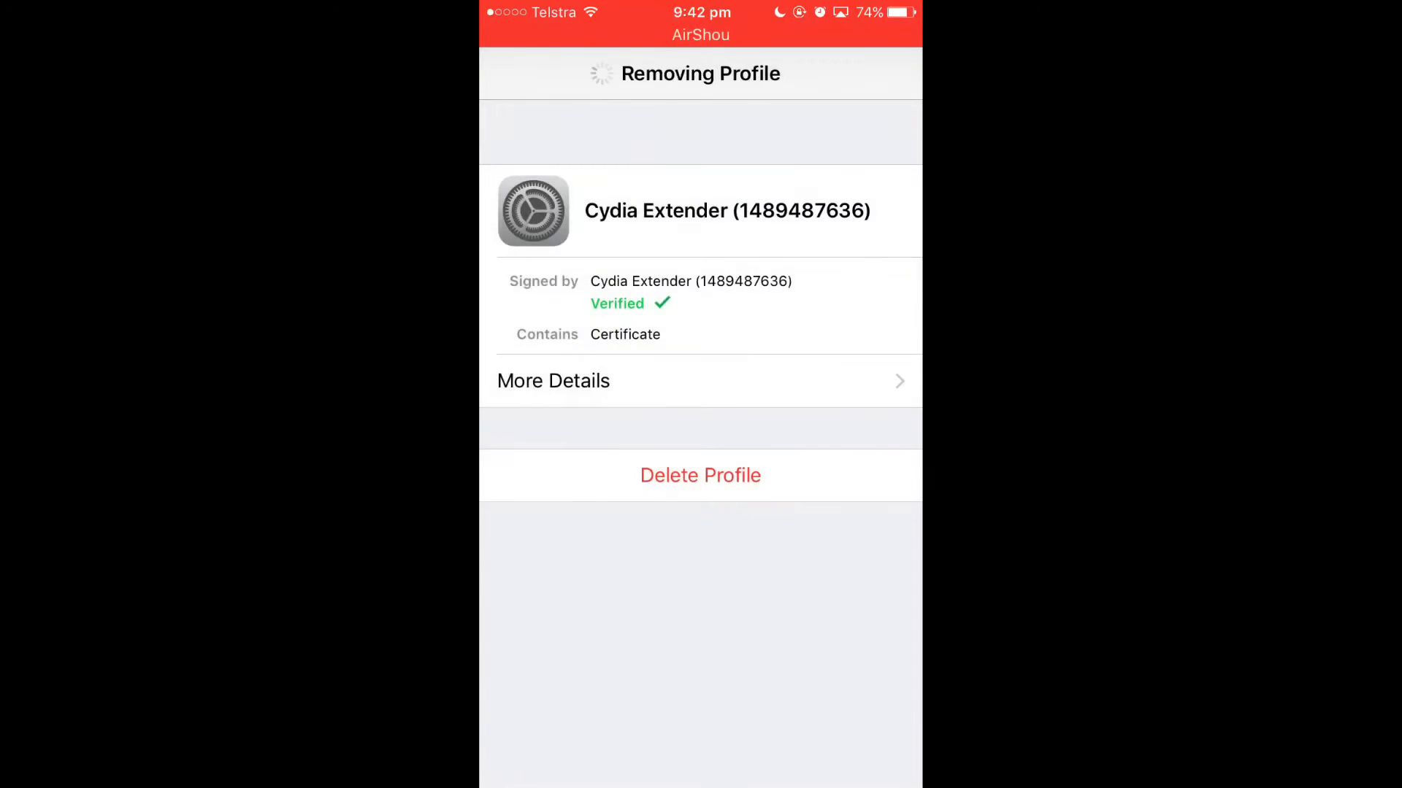
click(700, 474)
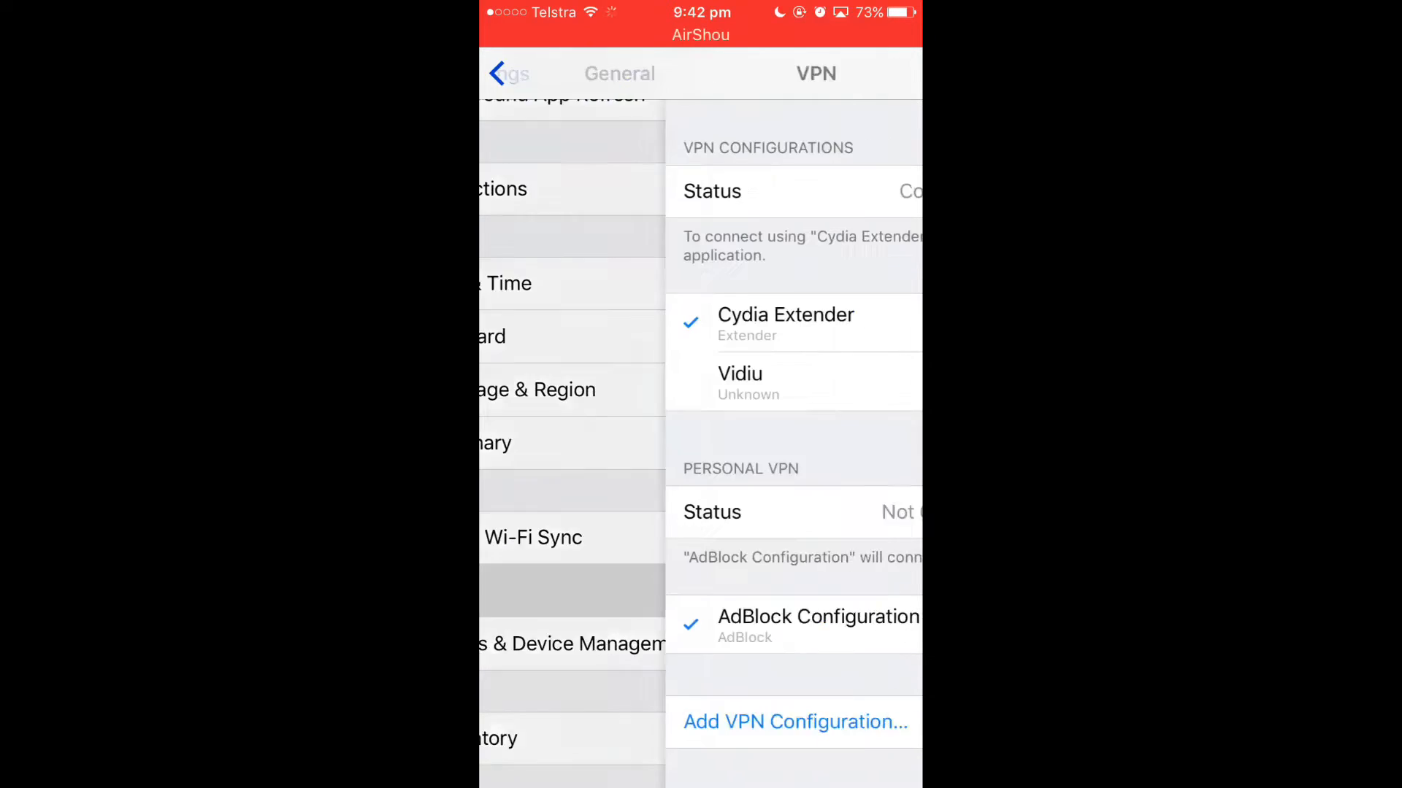
click(873, 191)
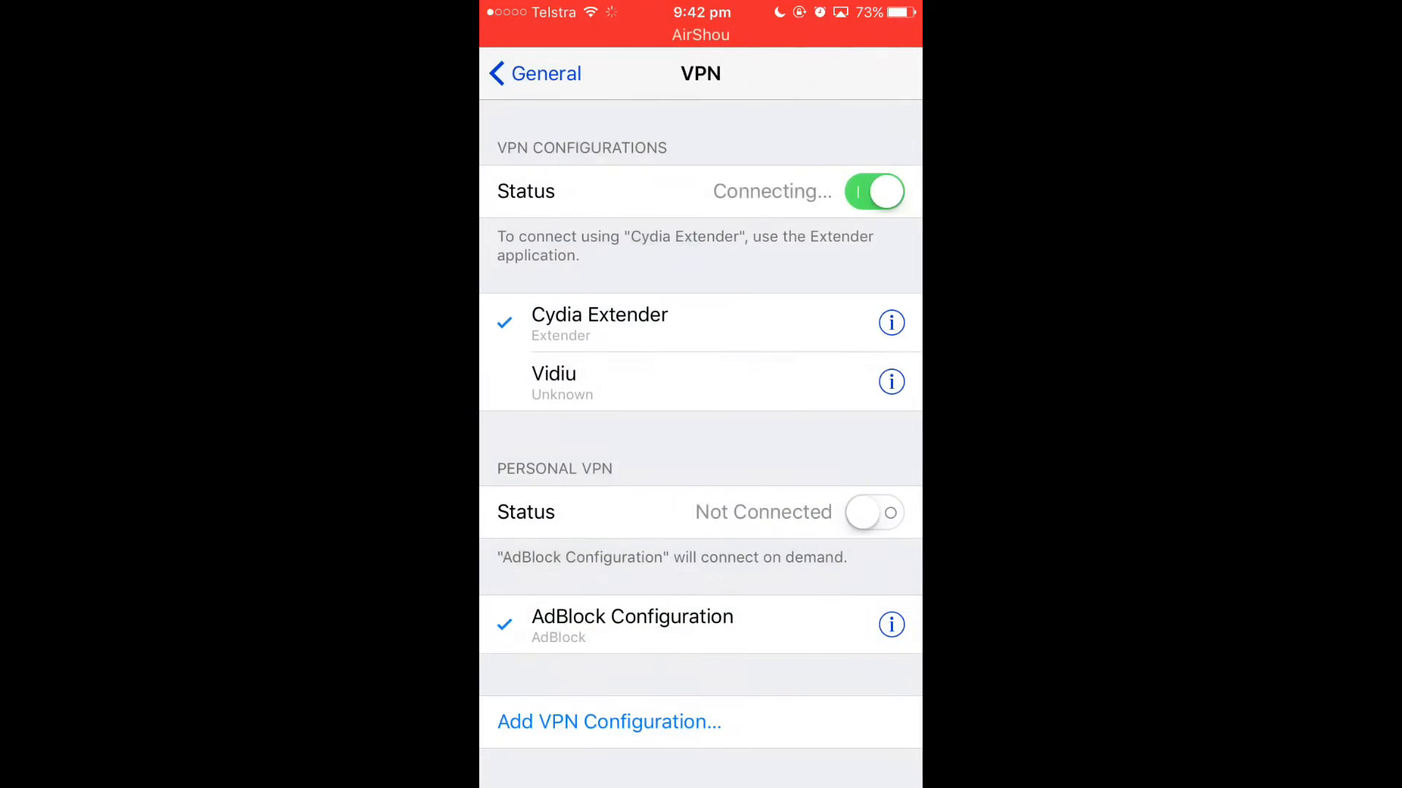
click(873, 191)
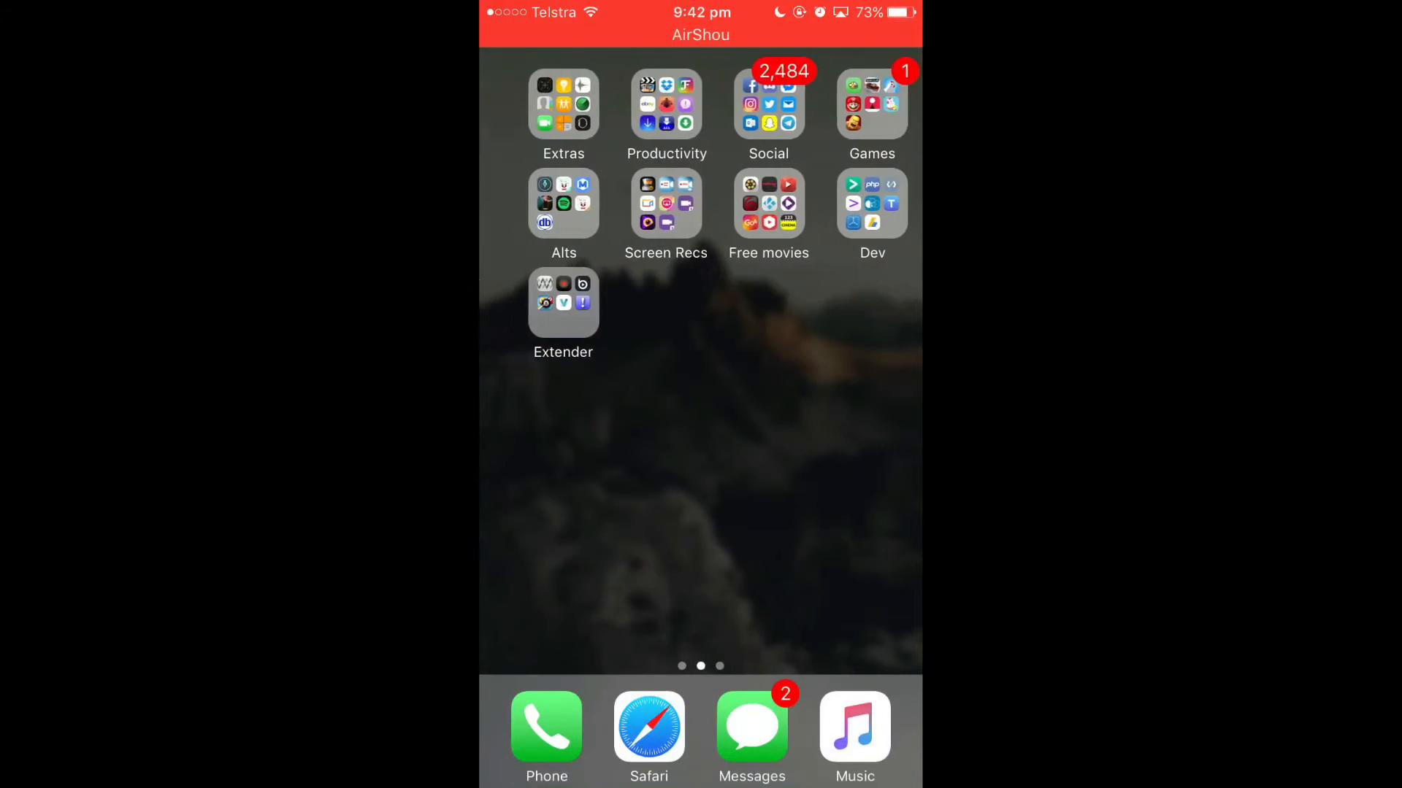
Step: Launch Cydia Extender, view its Installed list, and bring up the Apple Developer sign-in
click(563, 301)
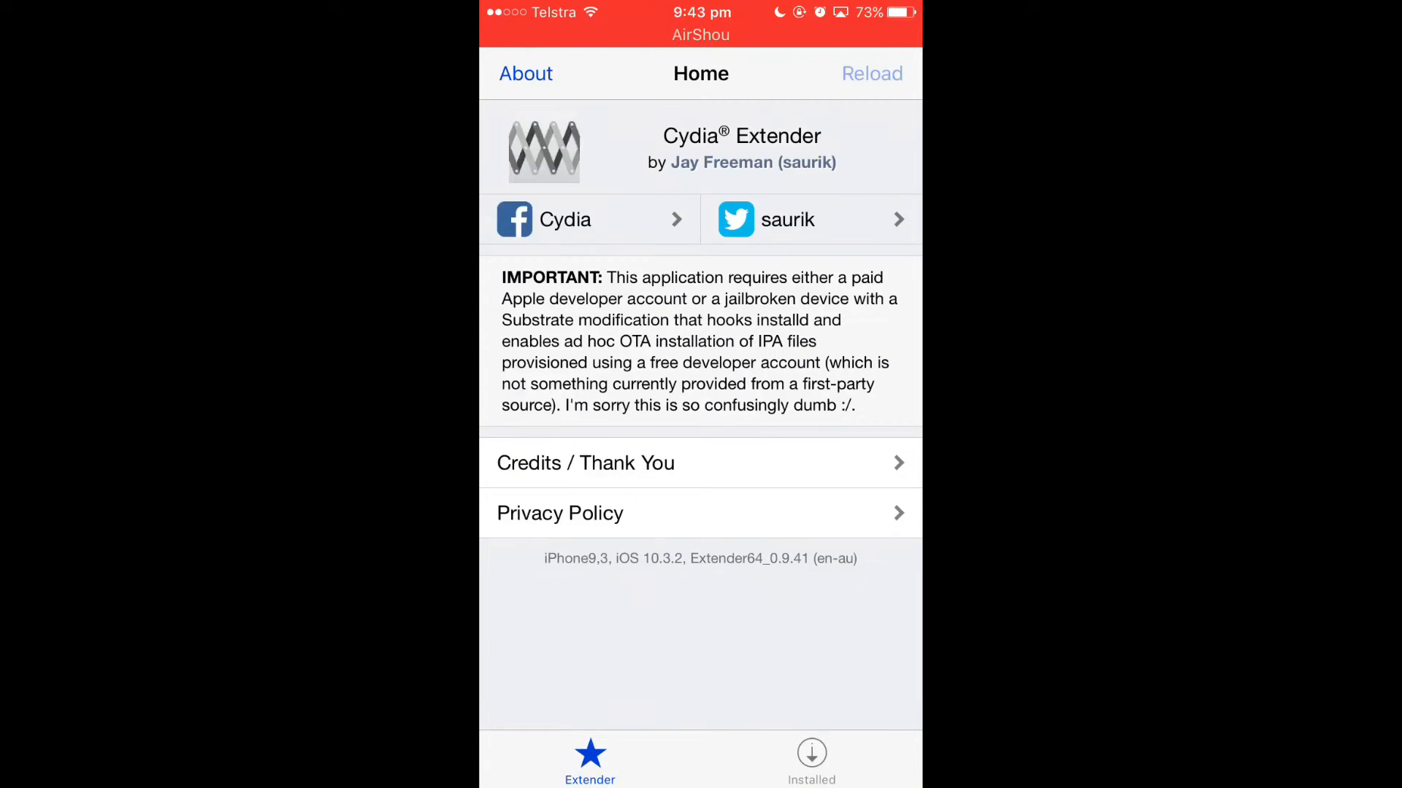
click(811, 755)
text(Tra)
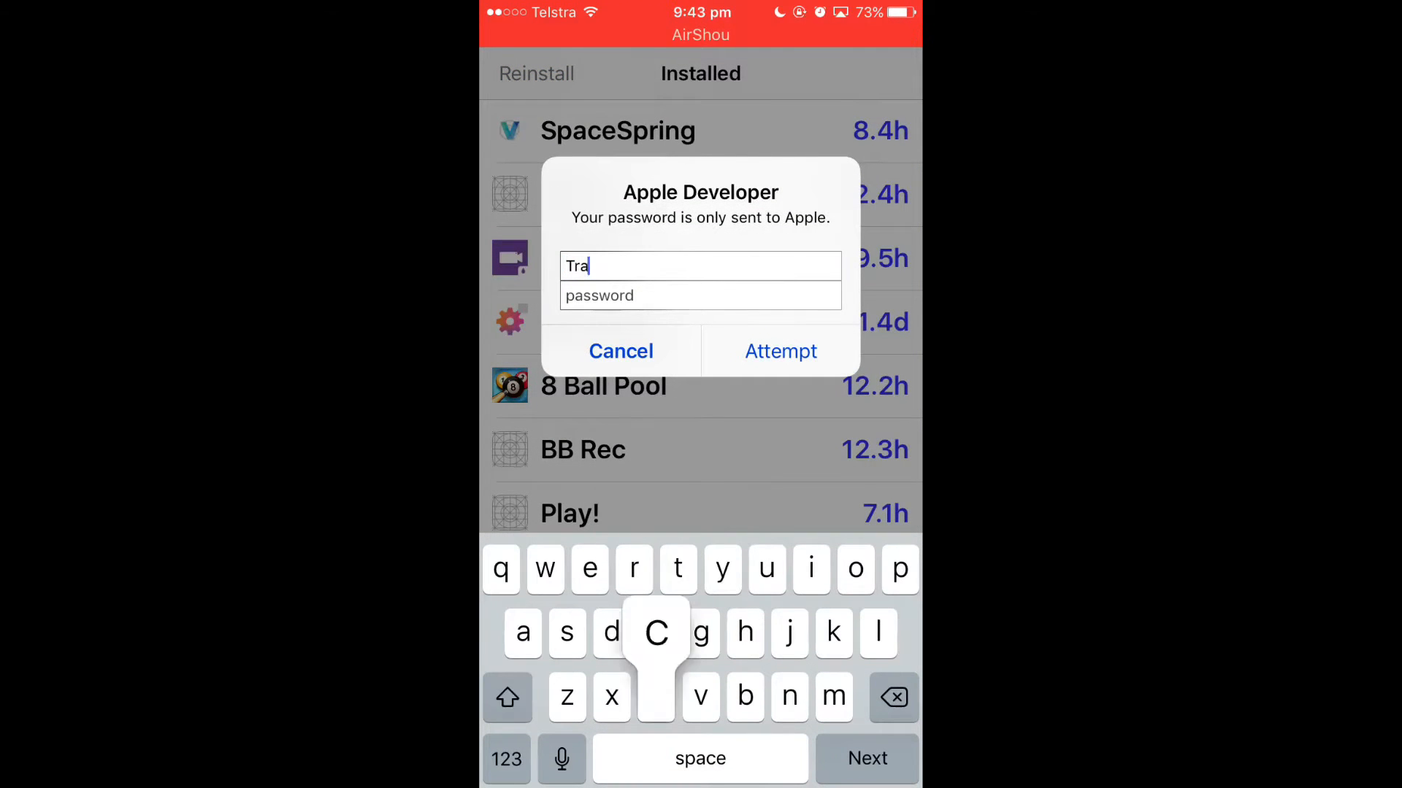
click(620, 351)
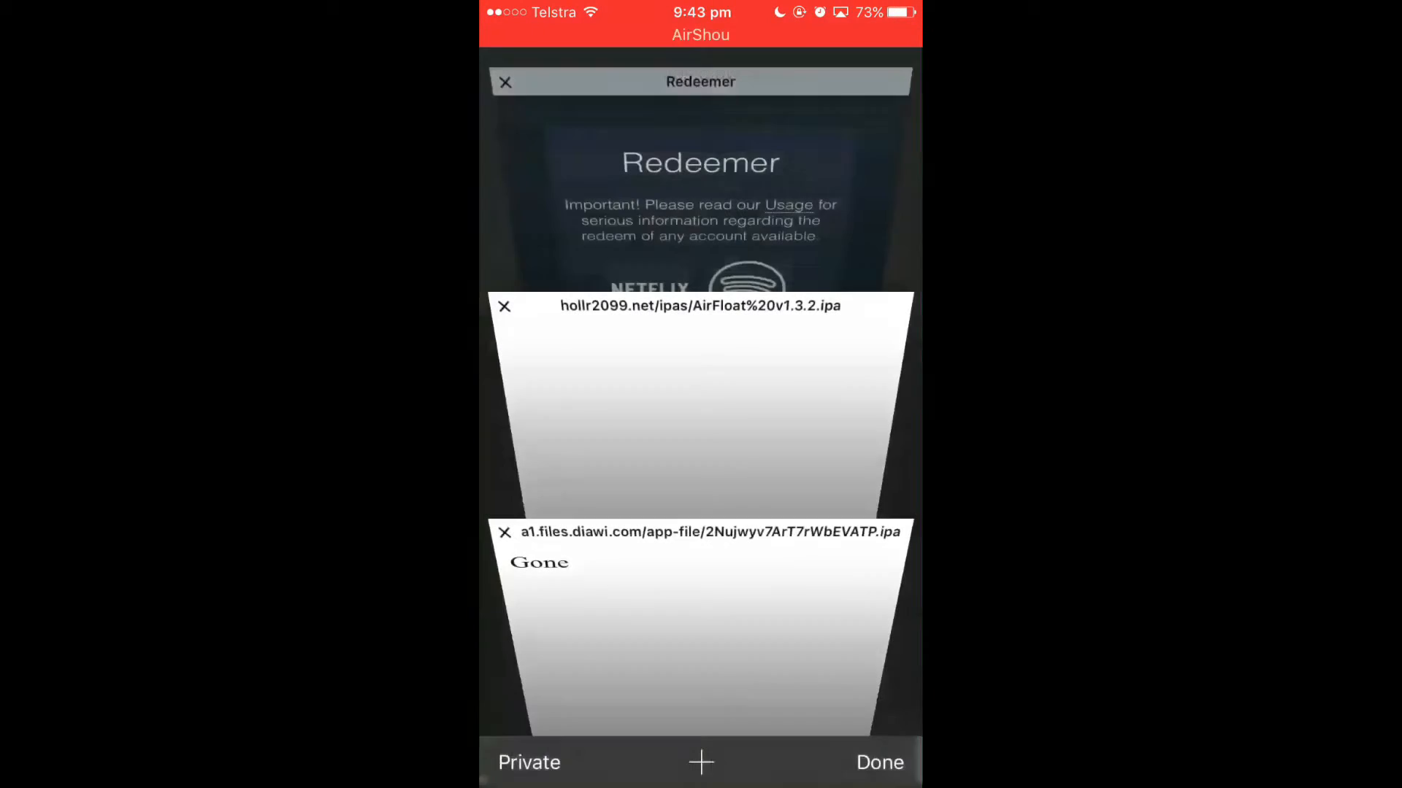
Step: Clear the old diawi download tab from Safari's open tabs
click(879, 762)
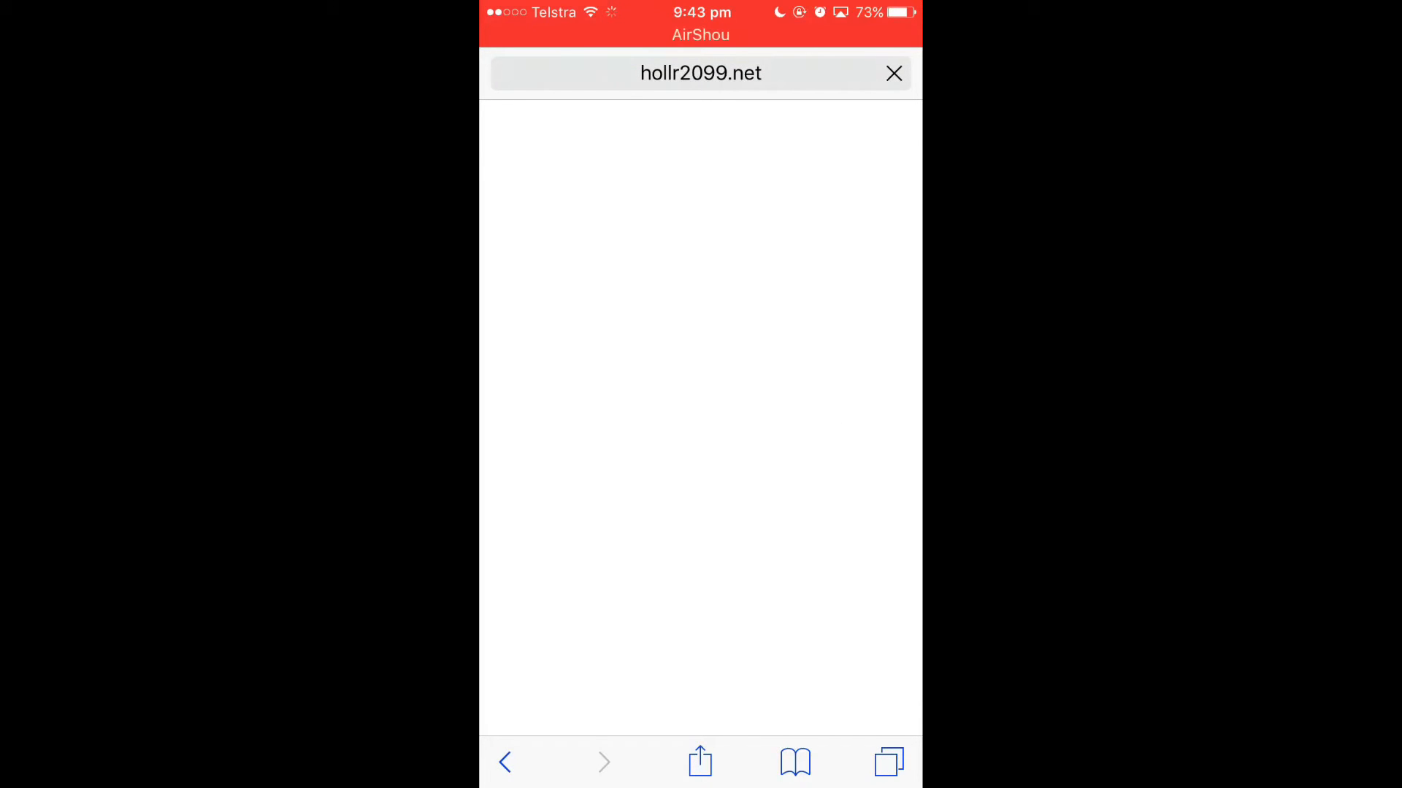
click(892, 72)
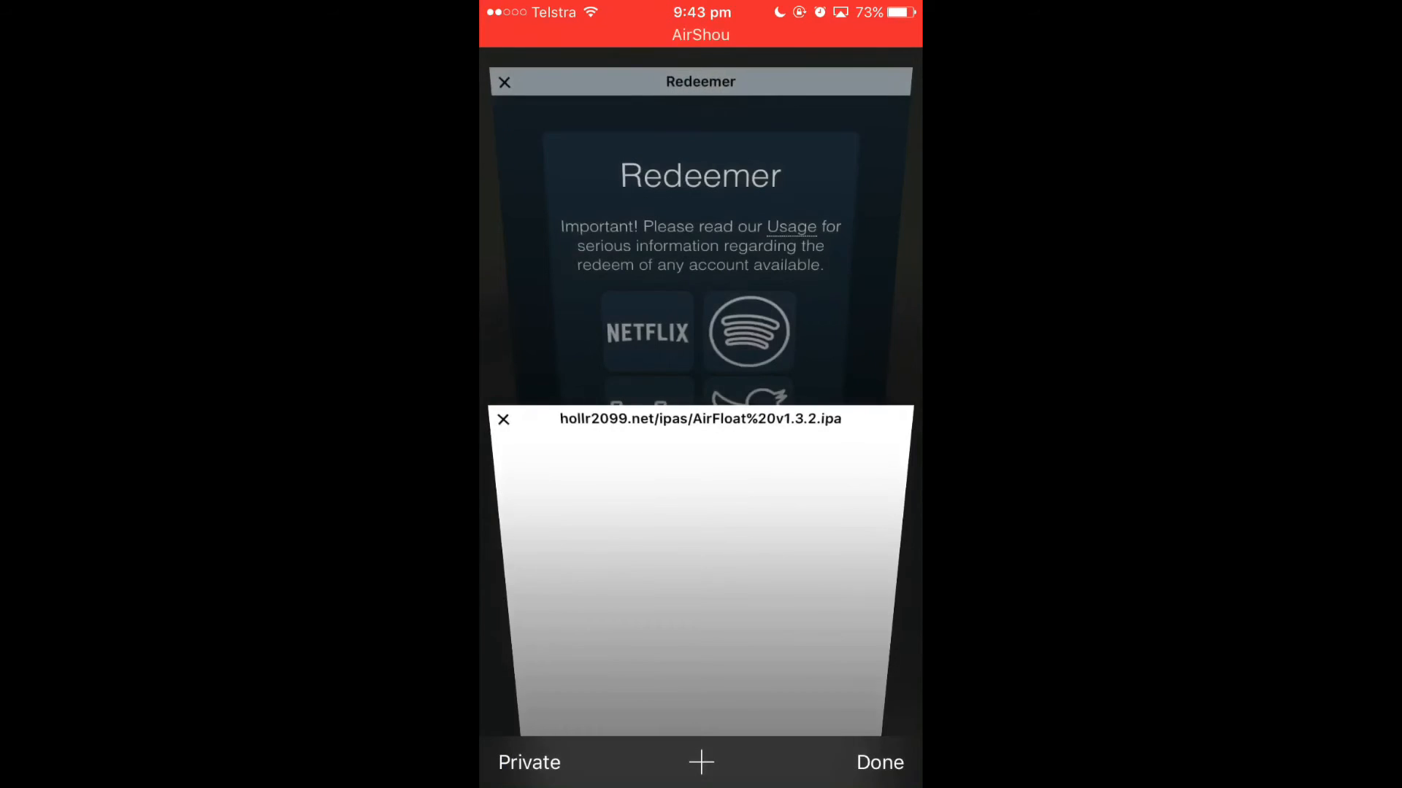
click(877, 762)
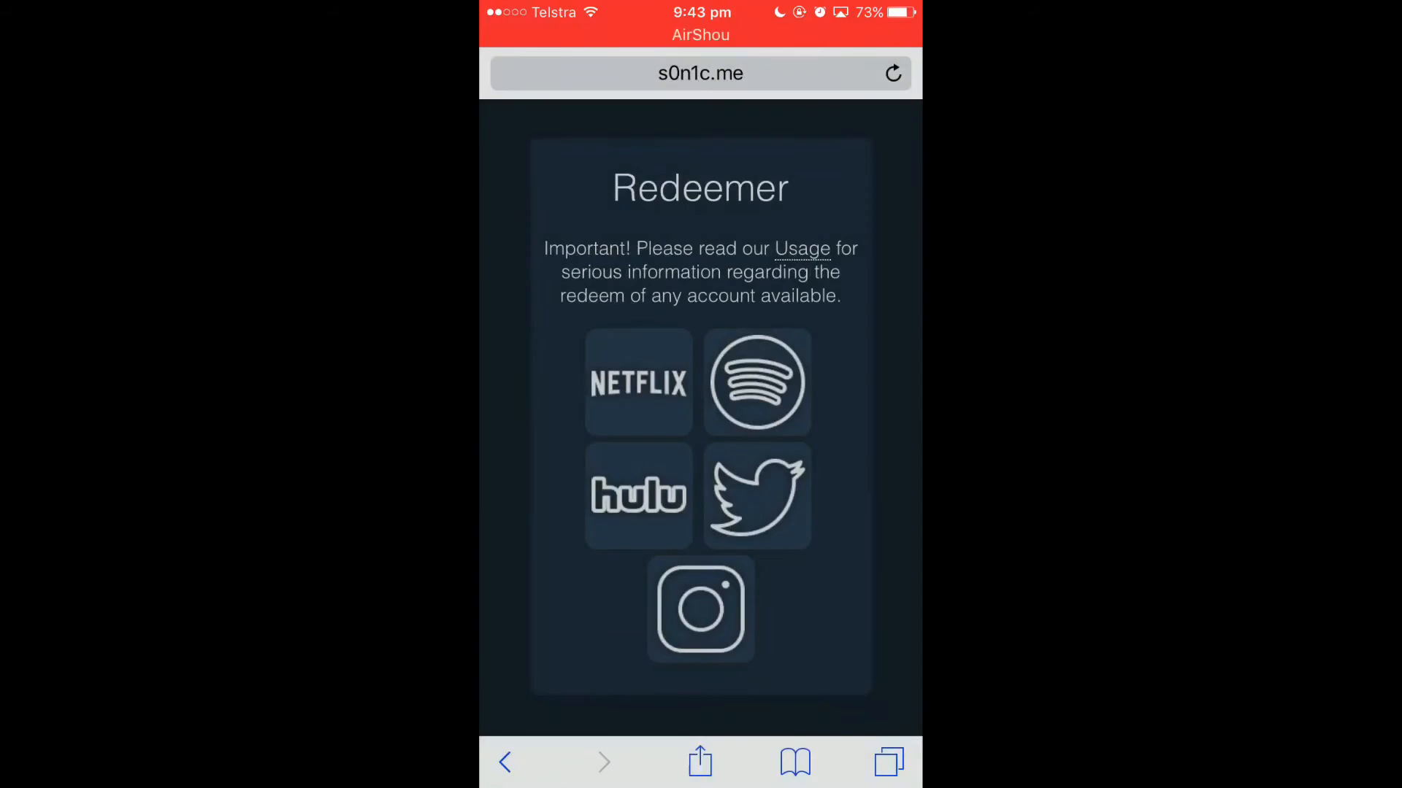
Step: Browse hollr2099.net's IPA Library and start downloading the AirShou IPA
click(700, 73)
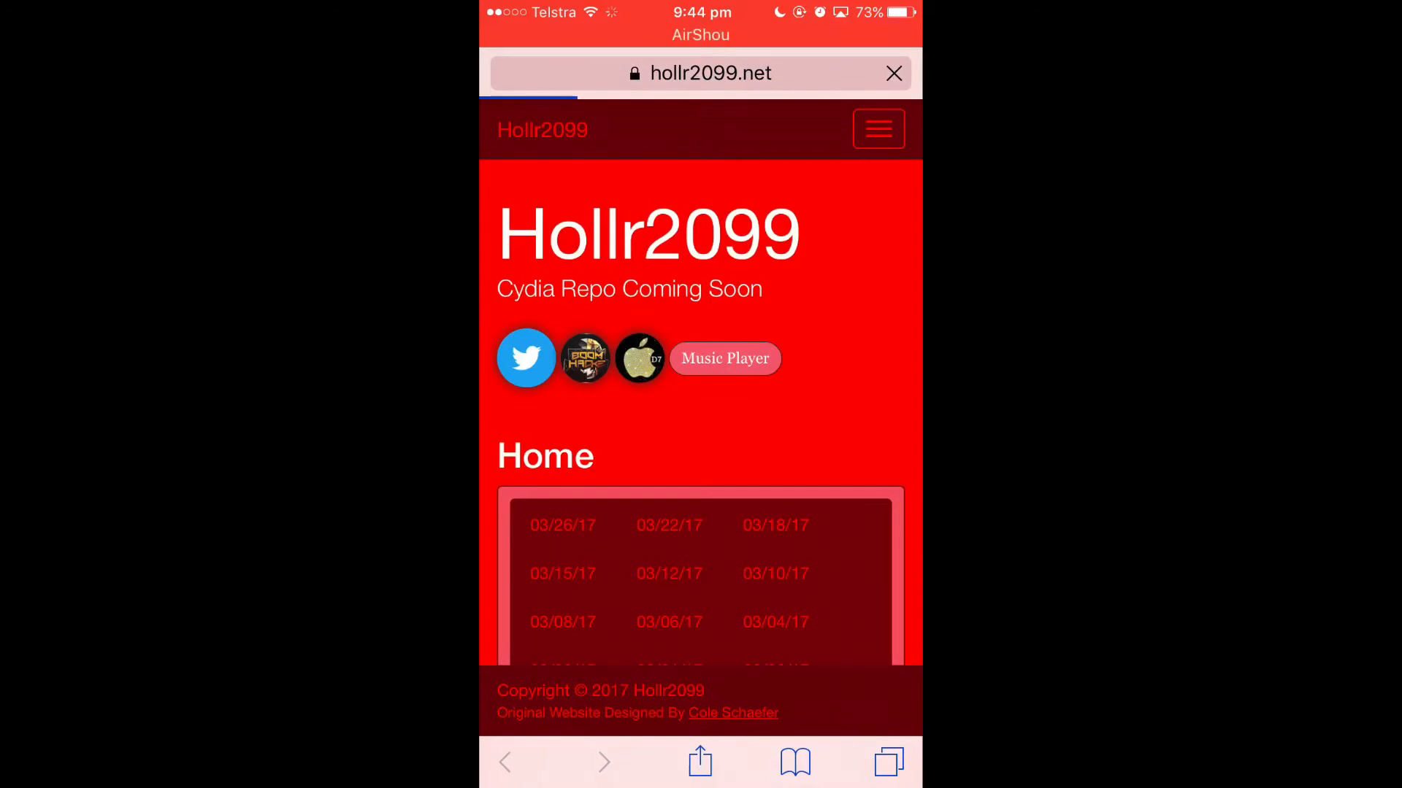
click(877, 128)
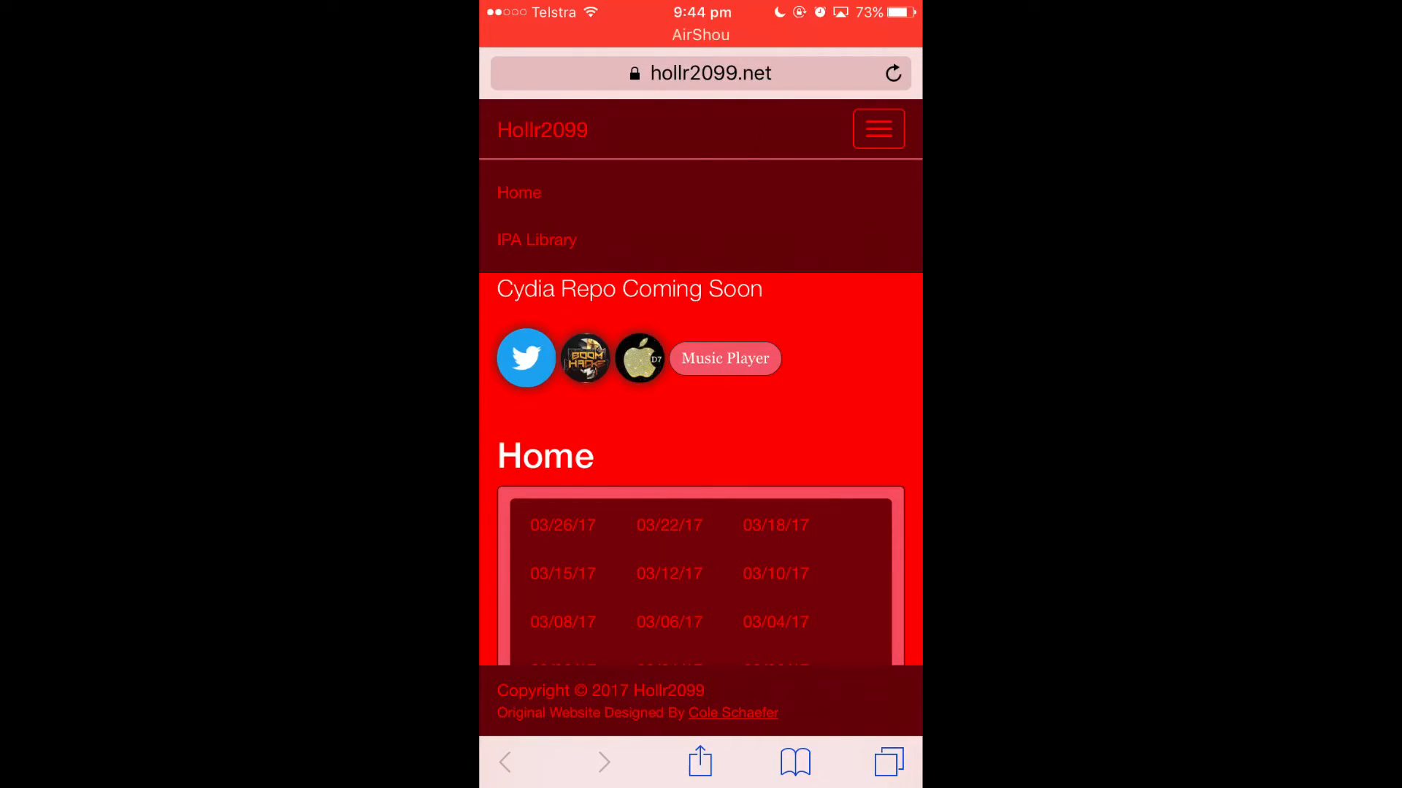
scroll(down, 3)
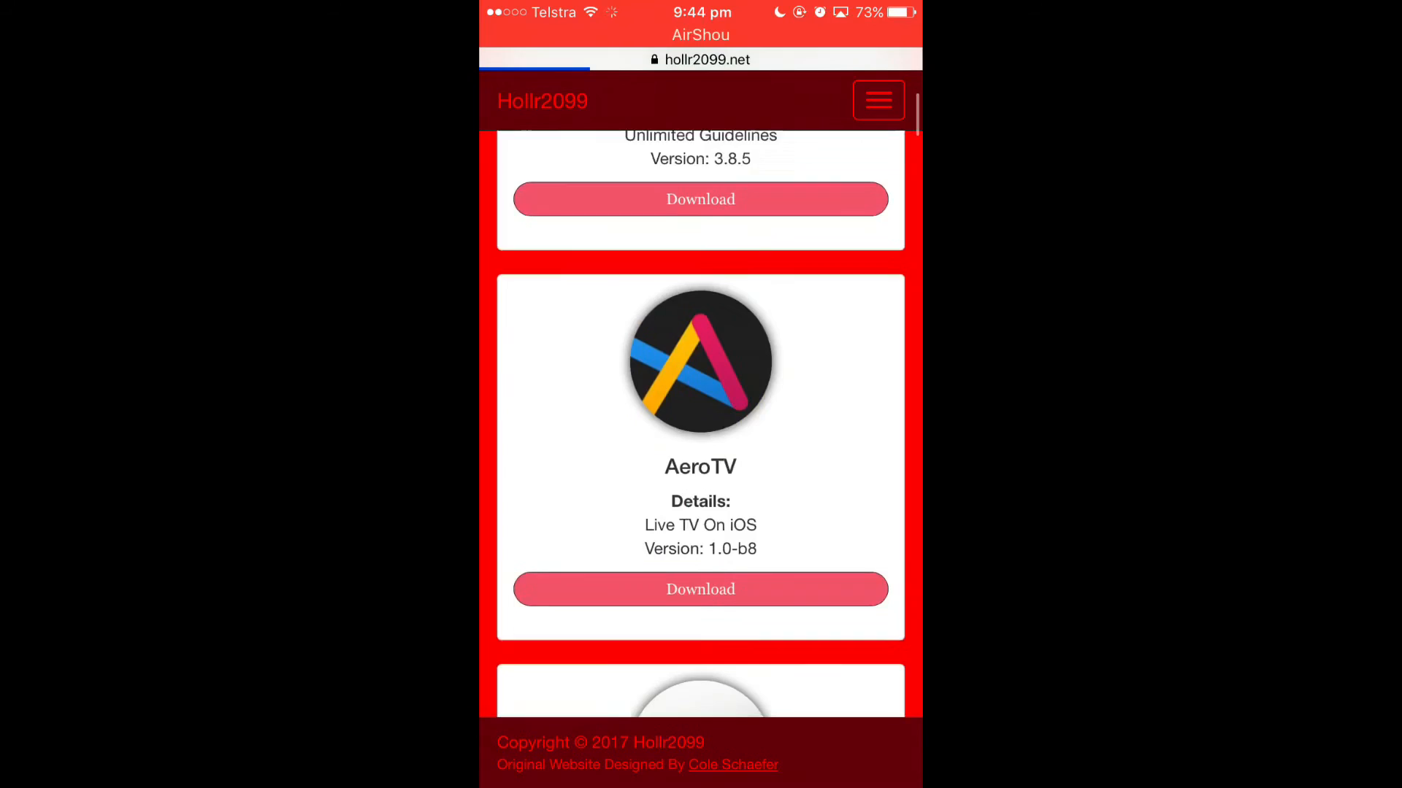
scroll(down, 3)
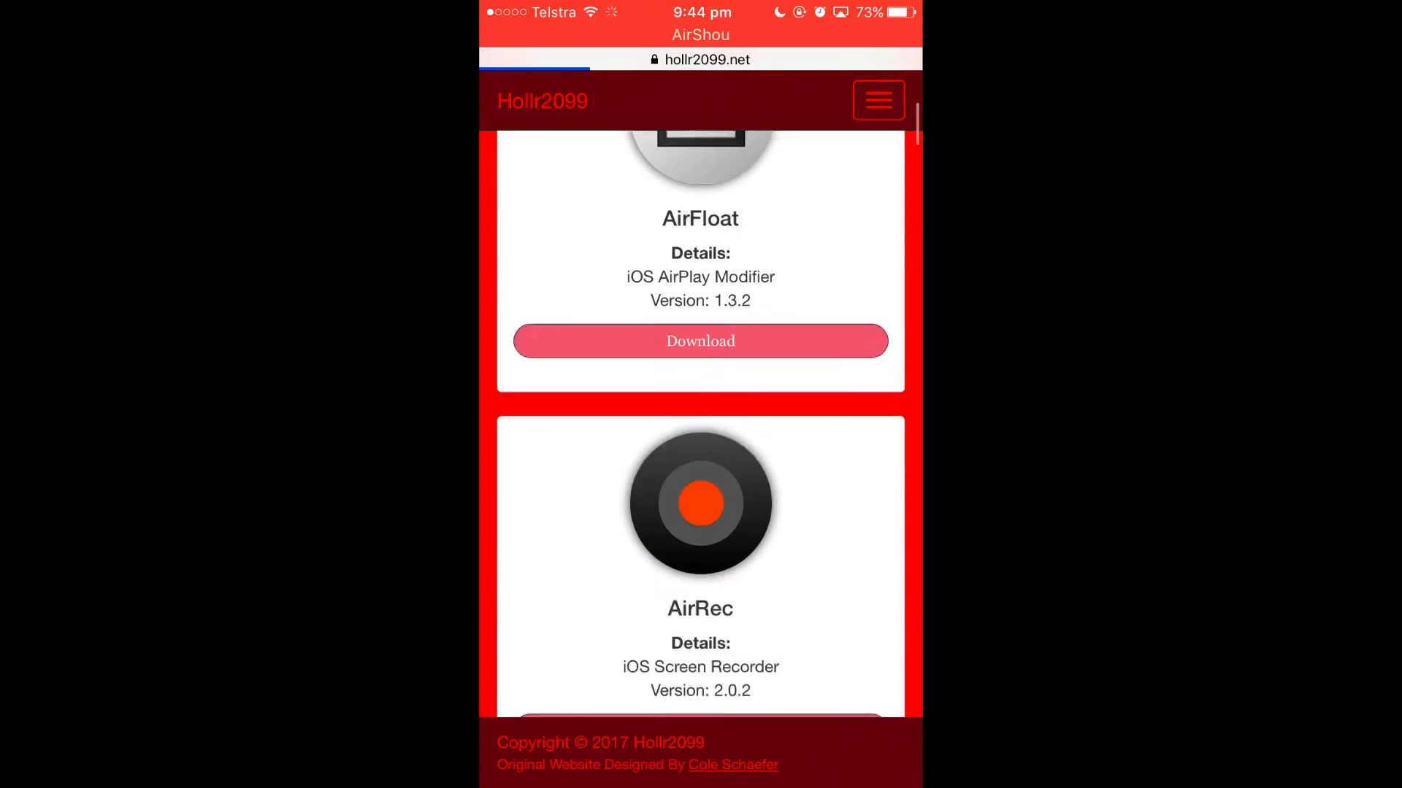
scroll(down, 3)
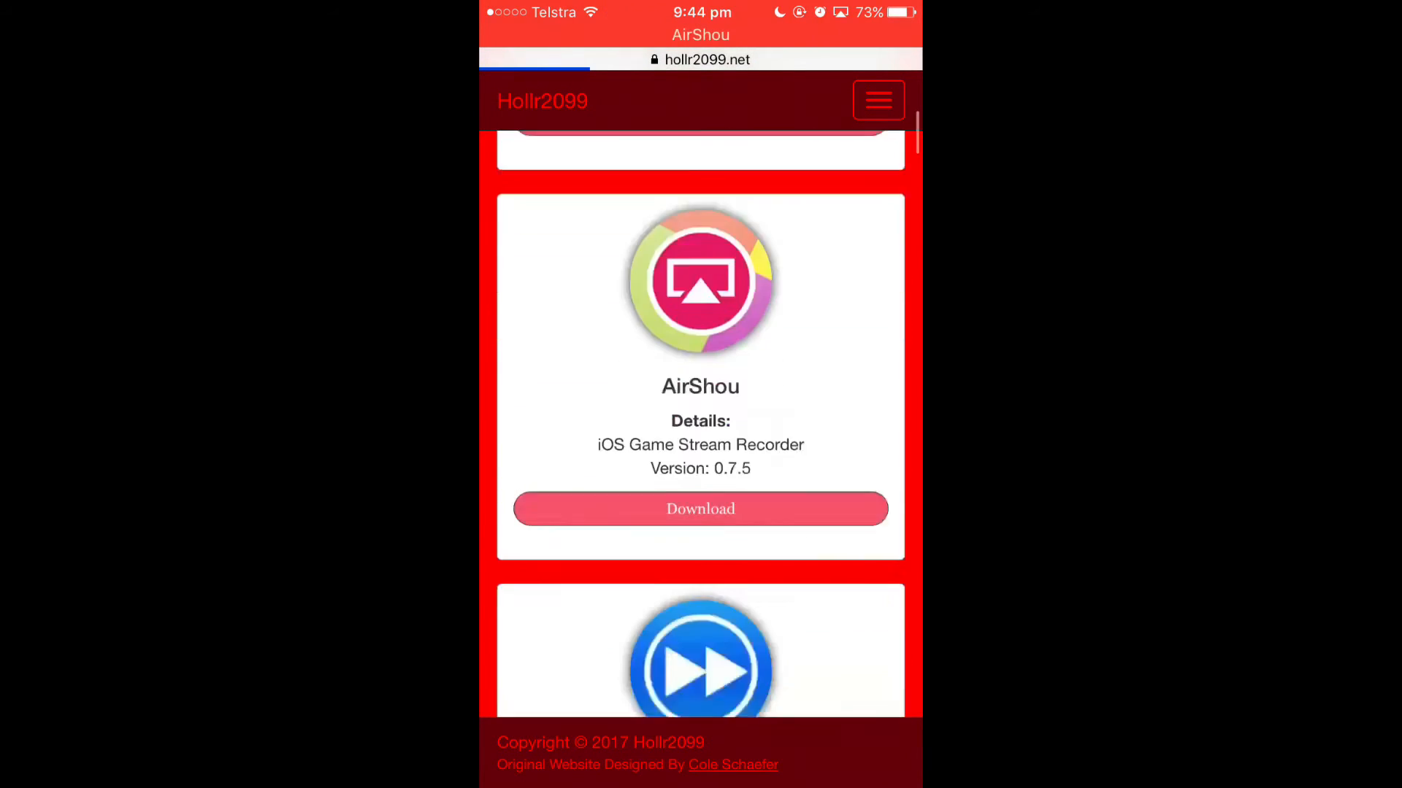
scroll(down, 3)
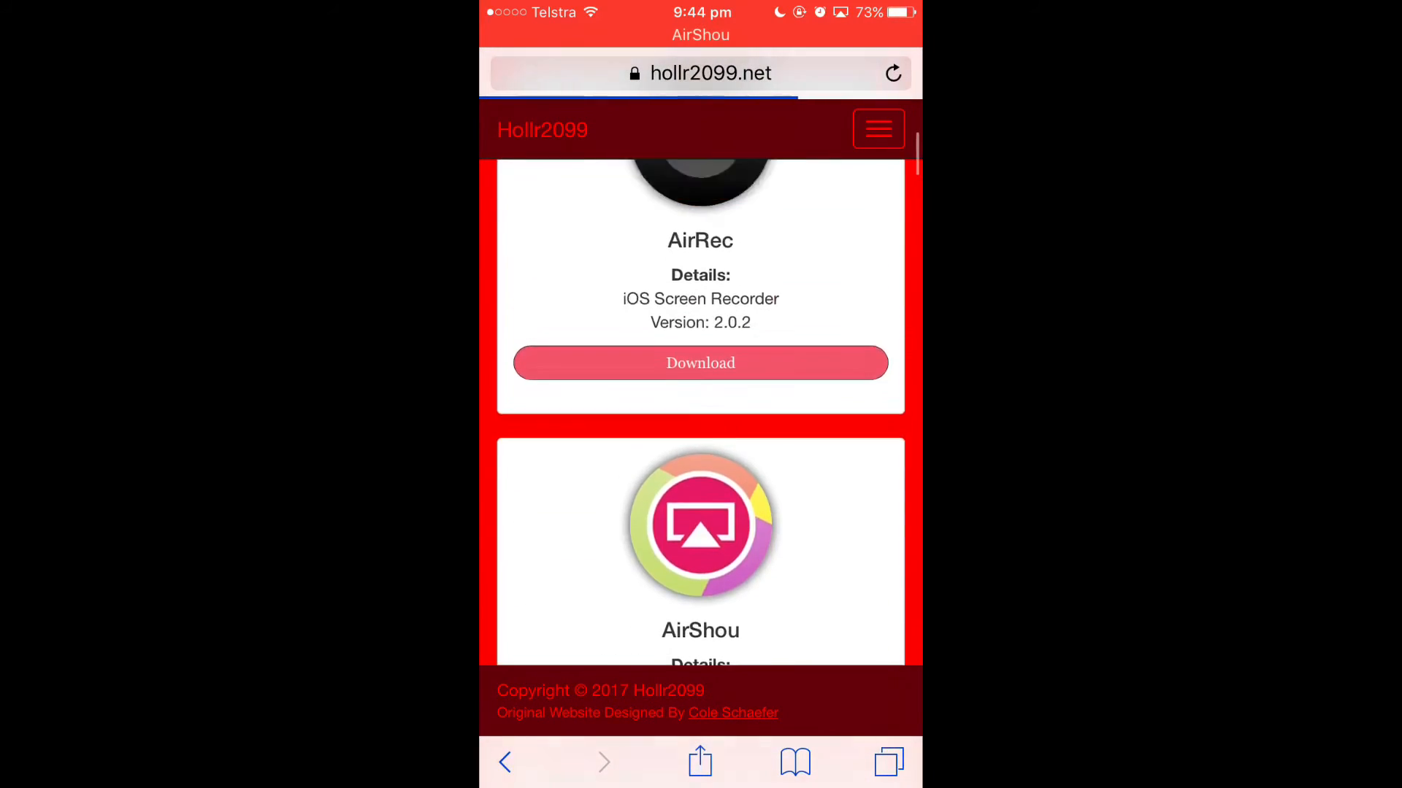
click(700, 362)
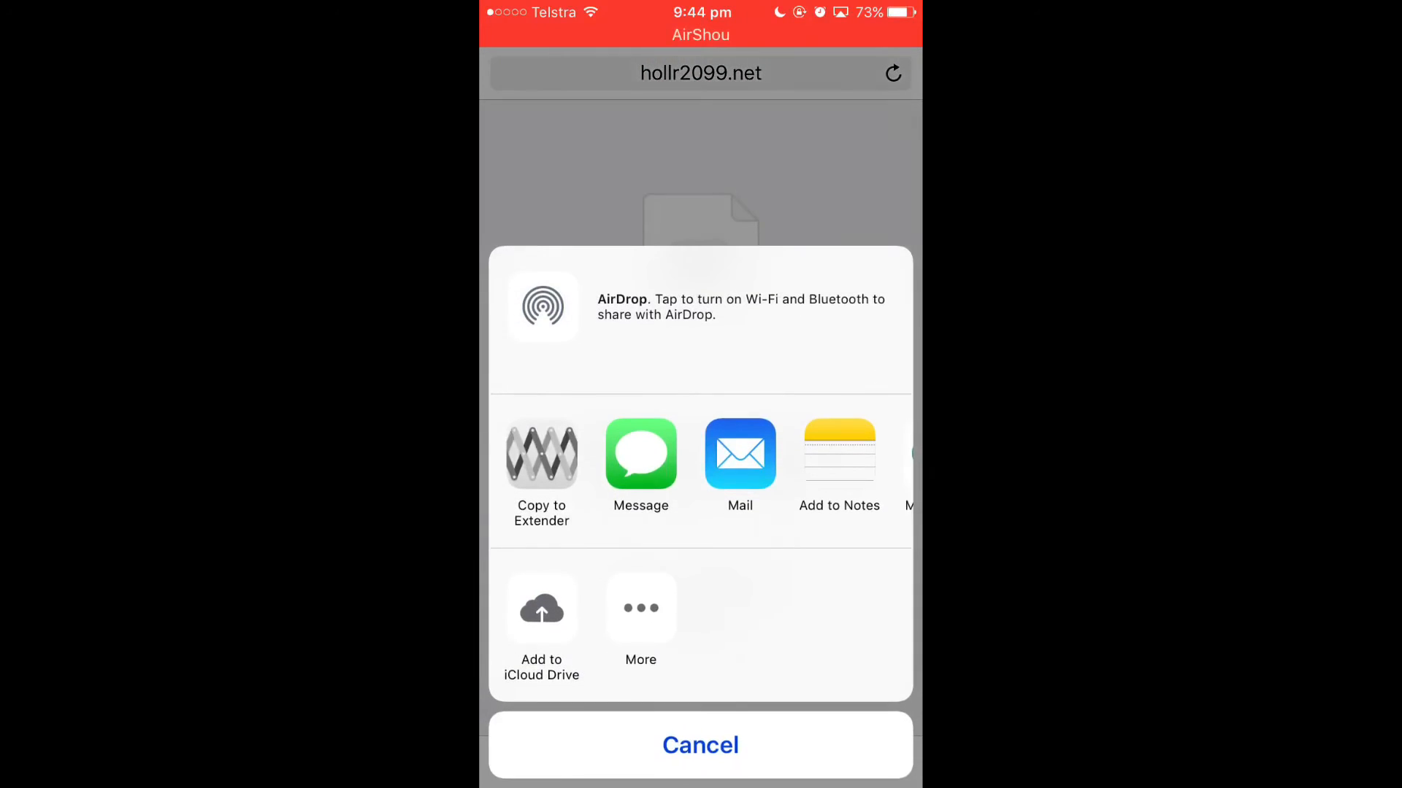
Step: Scroll the share sheet options and send the AirShou IPA via Copy to Extender
scroll(left, 3)
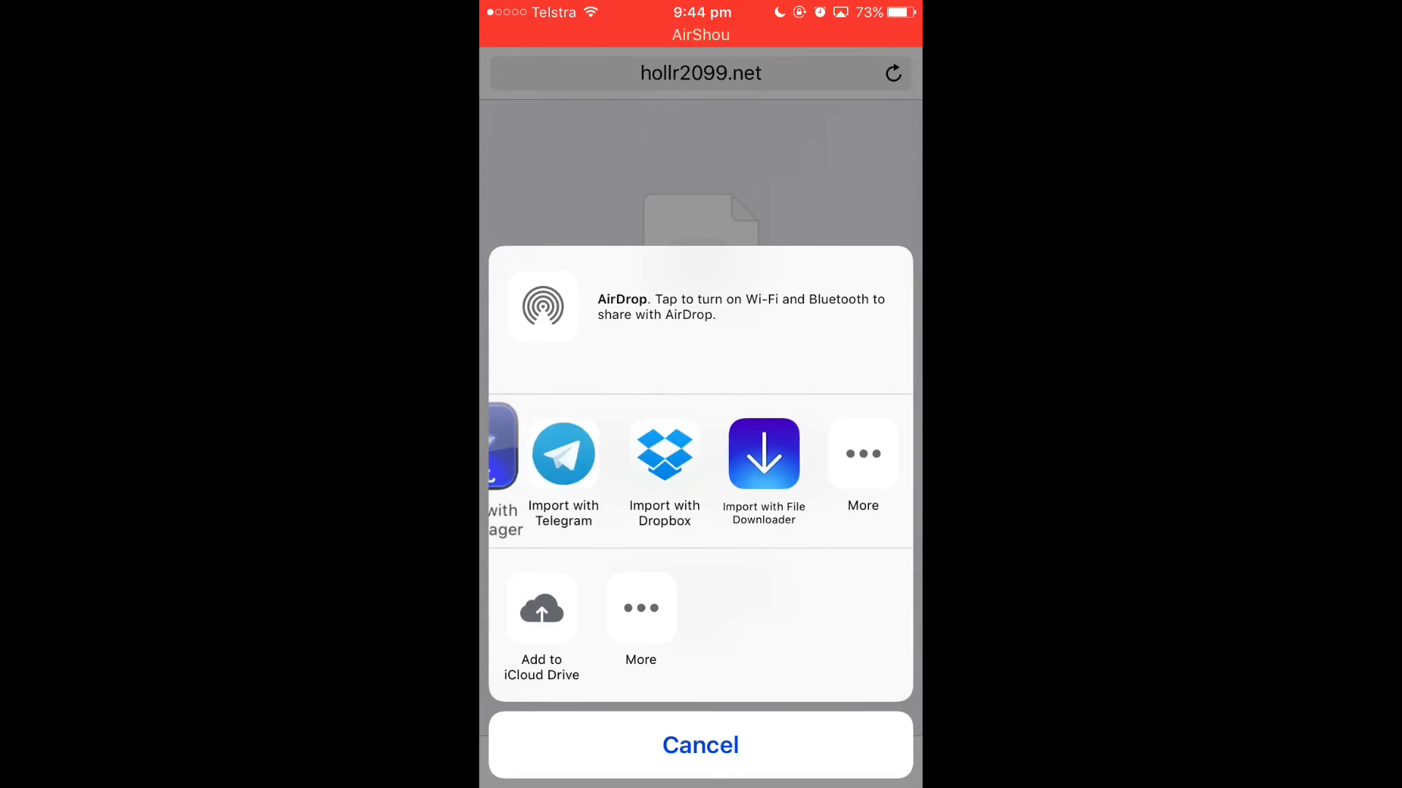
scroll(left, 3)
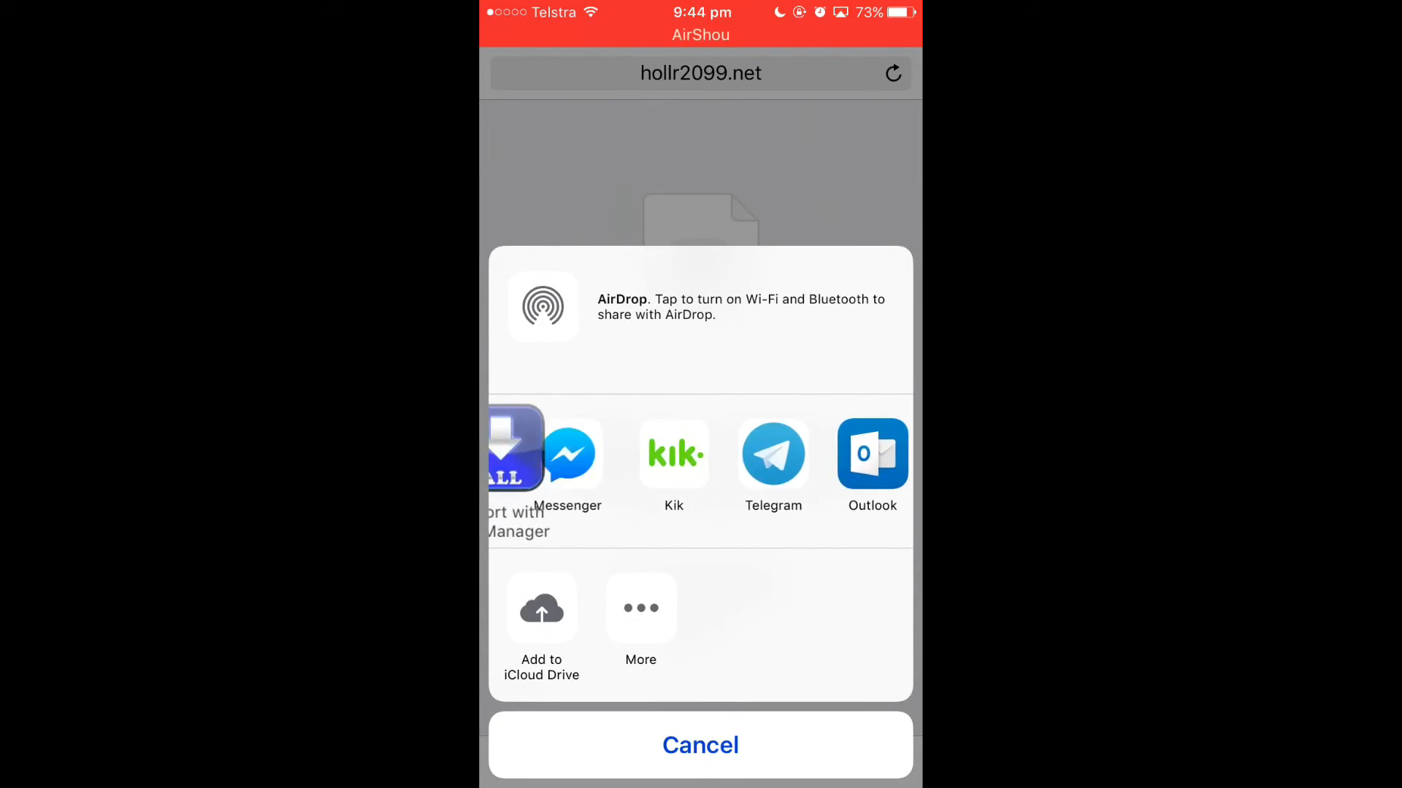
scroll(left, 3)
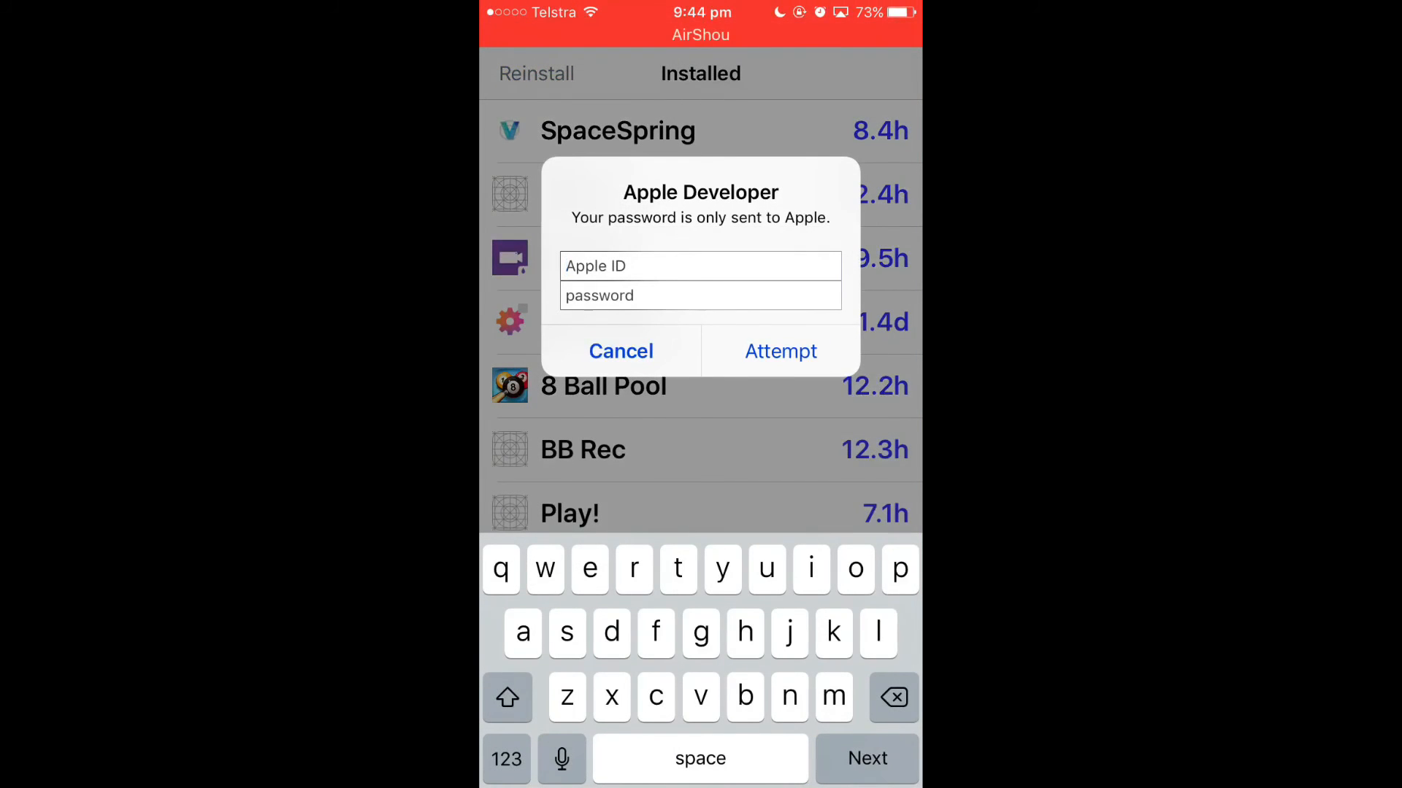
Step: Cancel the Apple Developer sign-in alert and scroll through the Installed apps list
click(620, 350)
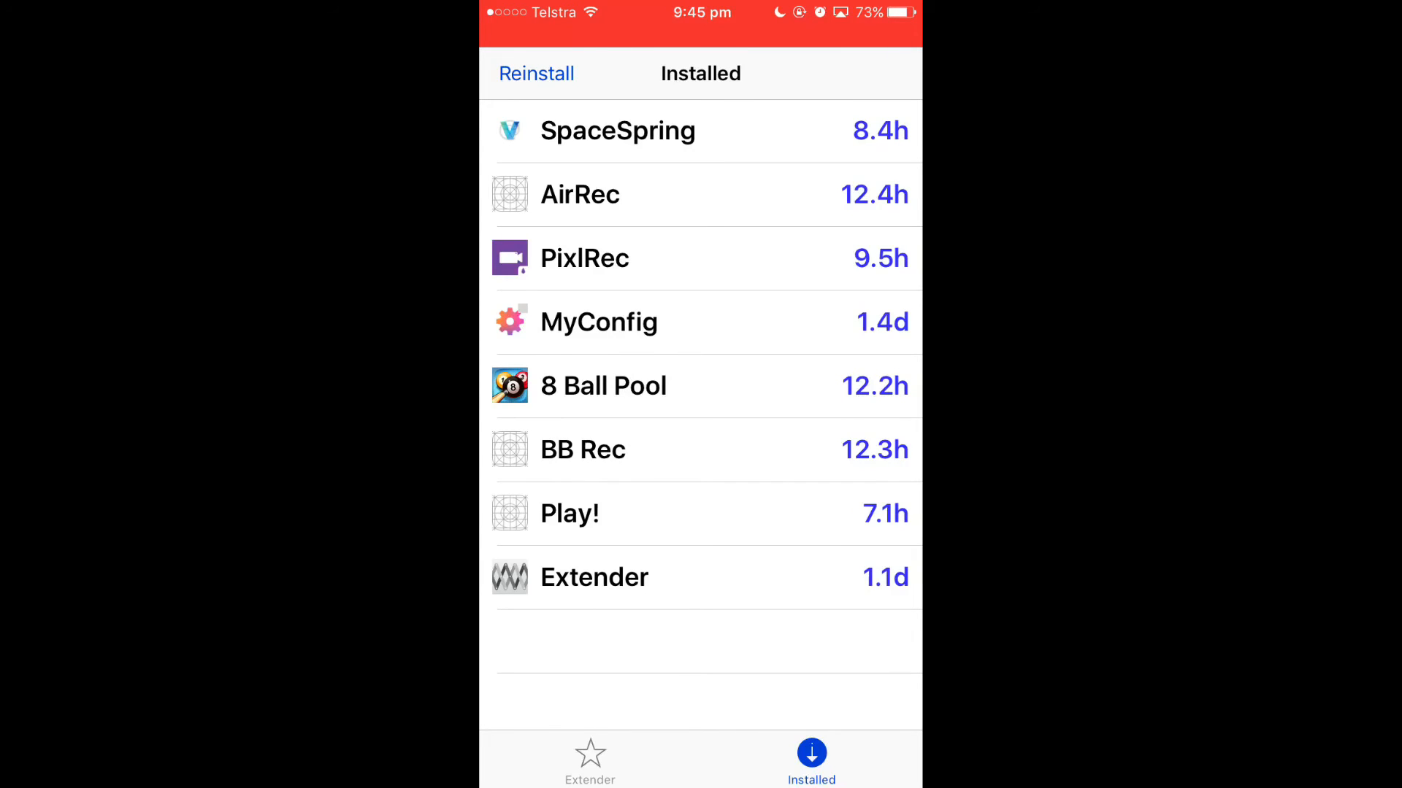
scroll(down, 3)
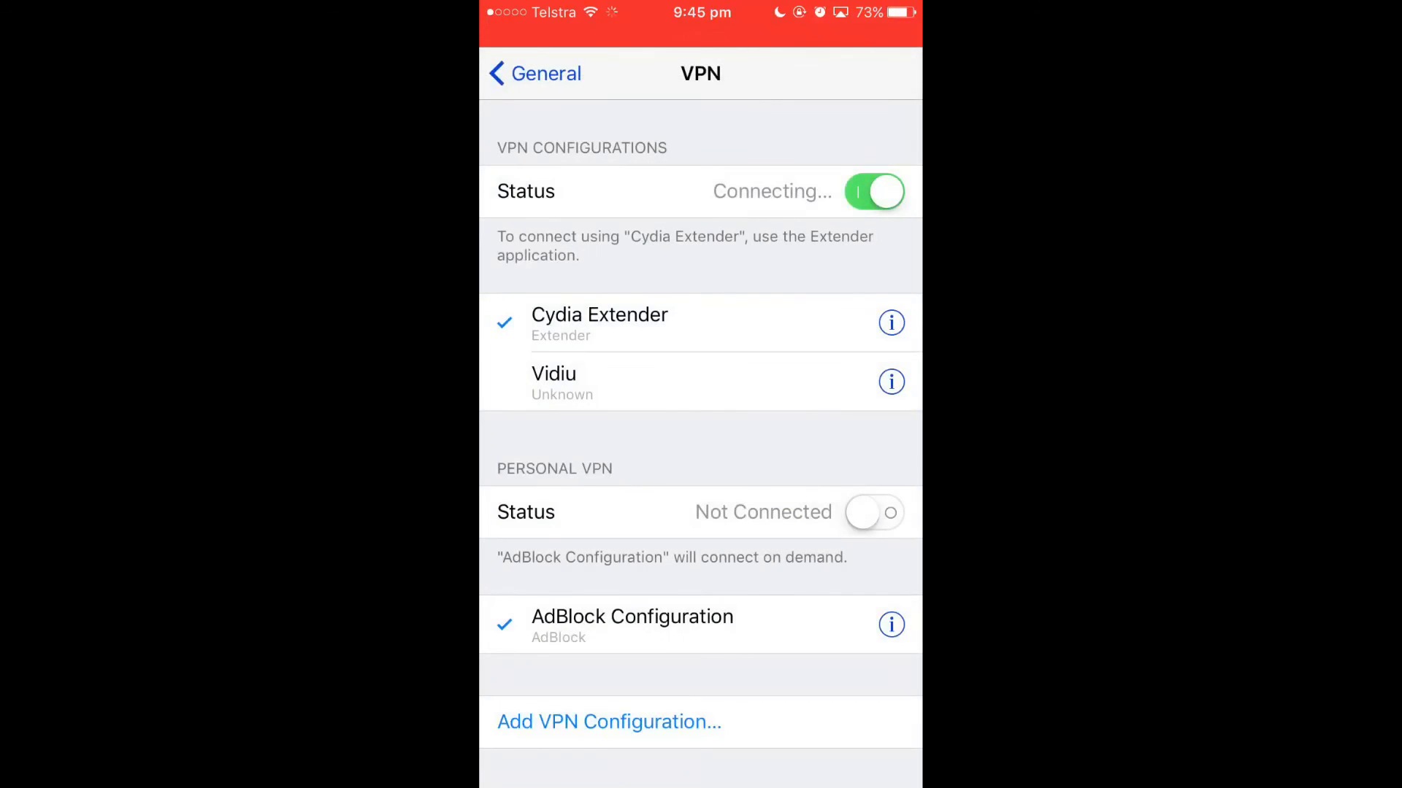
Step: Check Certificate Trust Settings, where the PixlRec root certificate is still untrusted
click(534, 73)
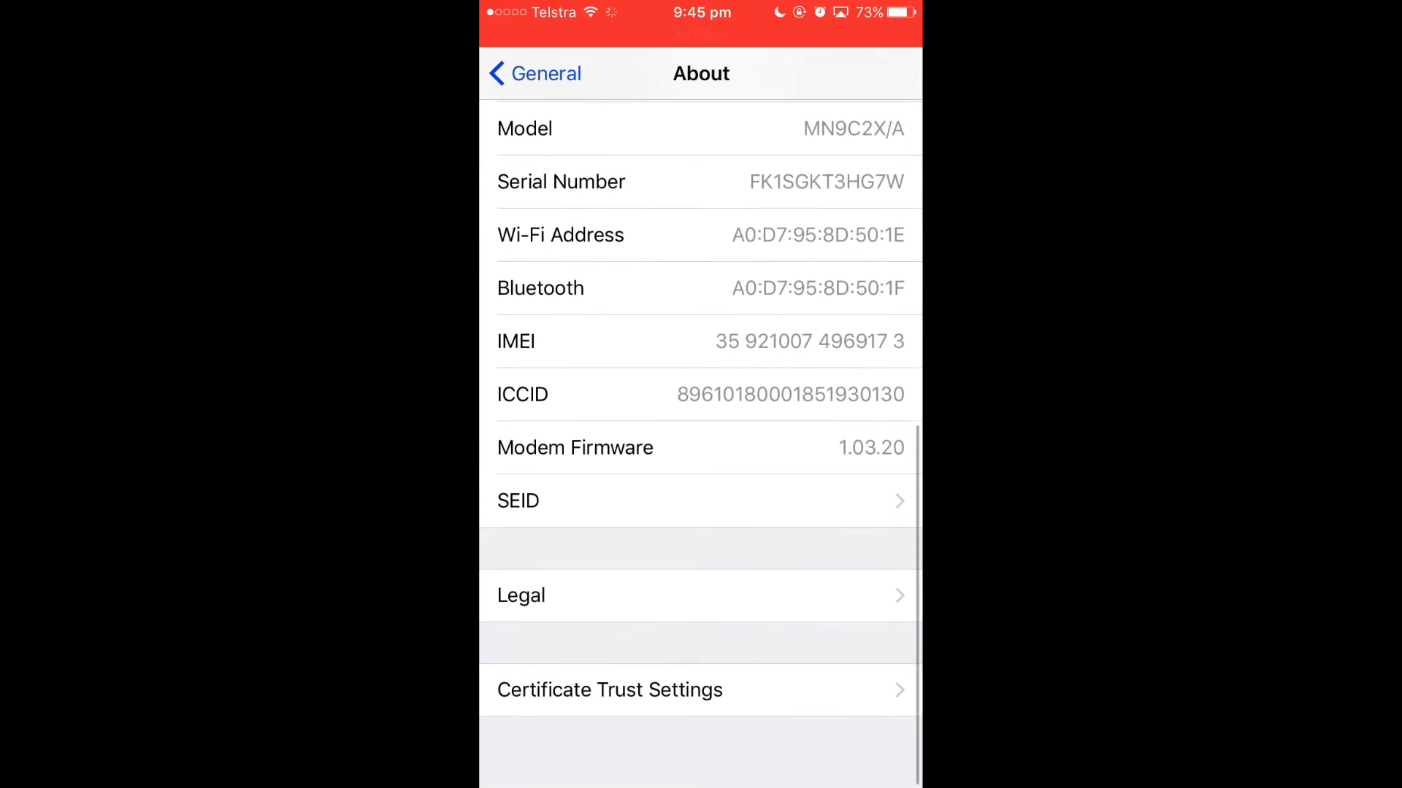
click(608, 689)
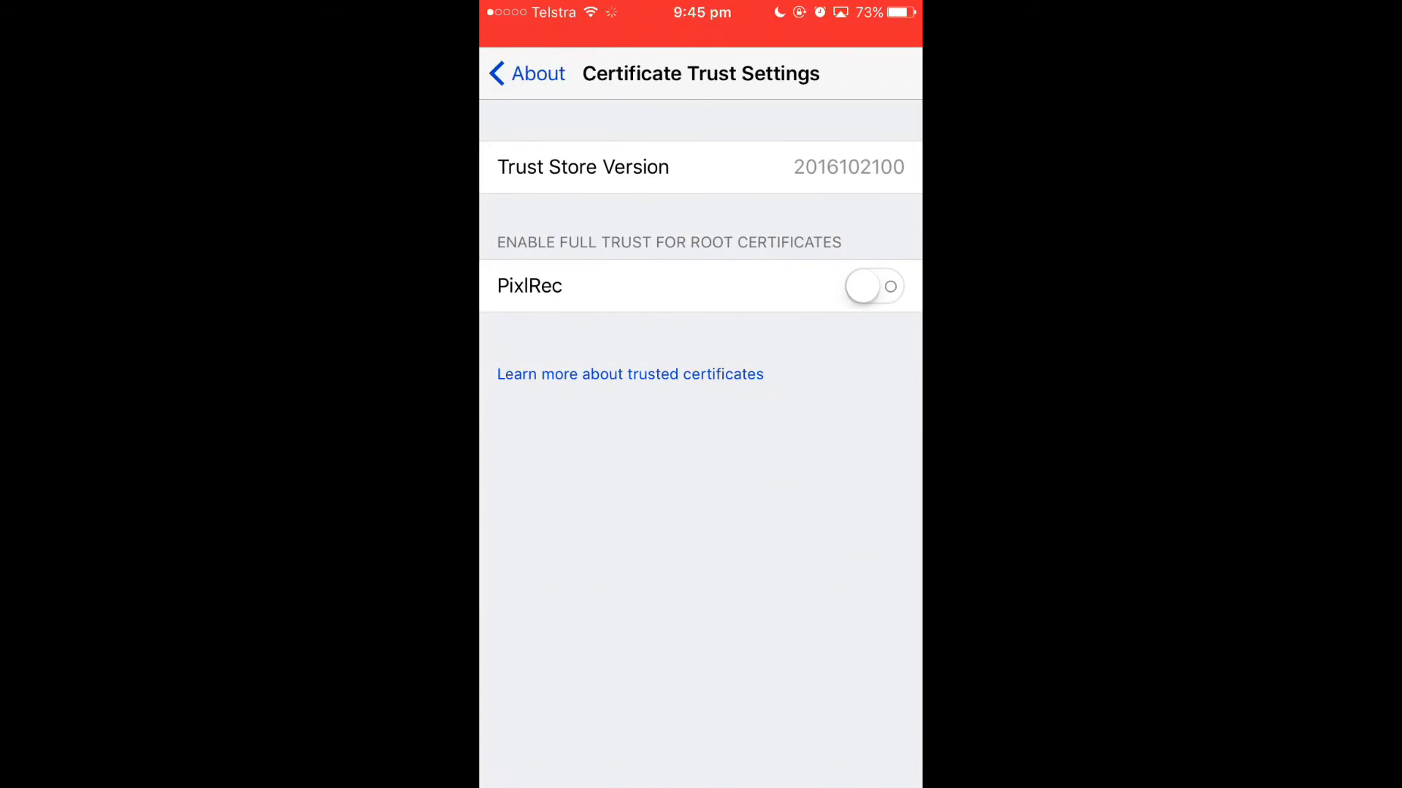
click(873, 286)
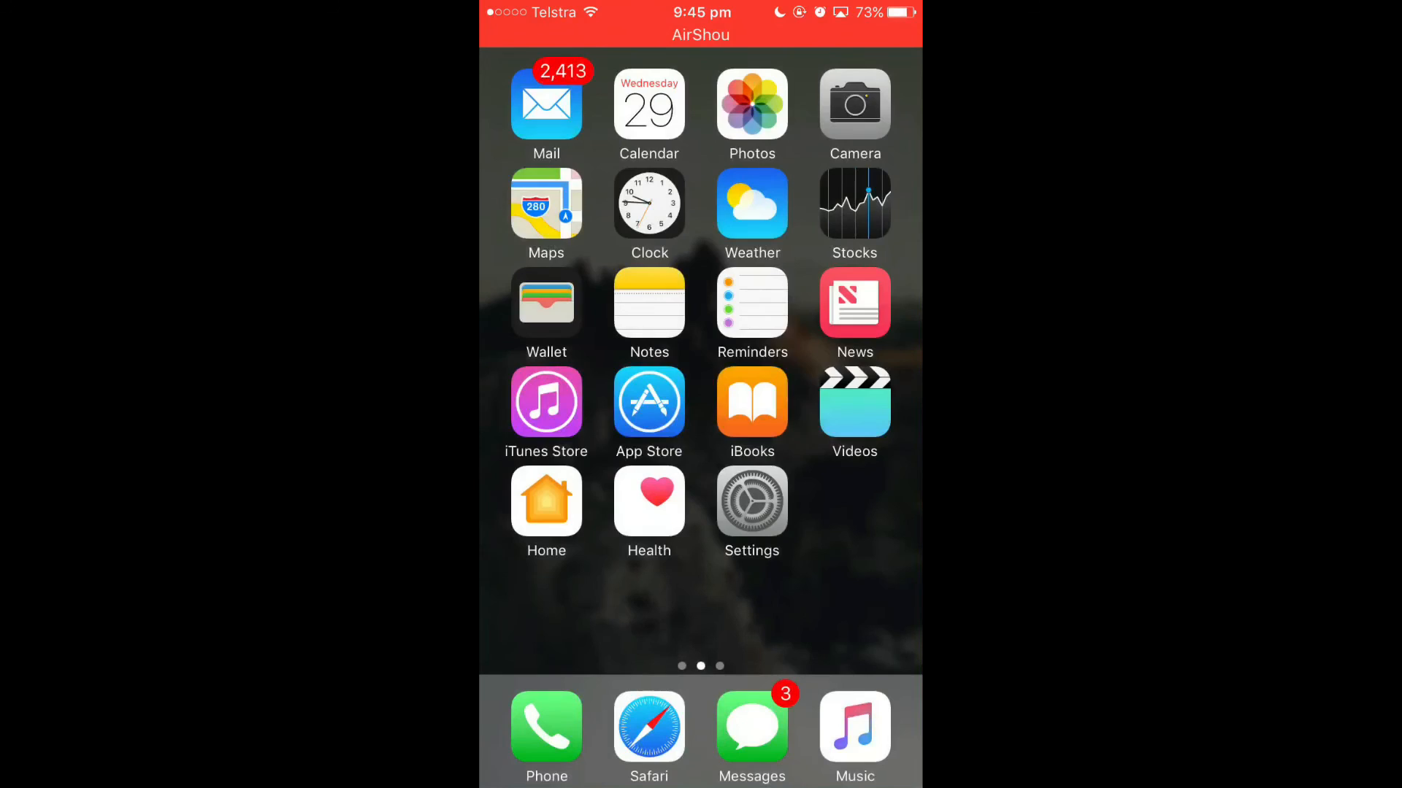
Step: Open PixlRec from the Screen Recs folder on the third home page
scroll(left, 3)
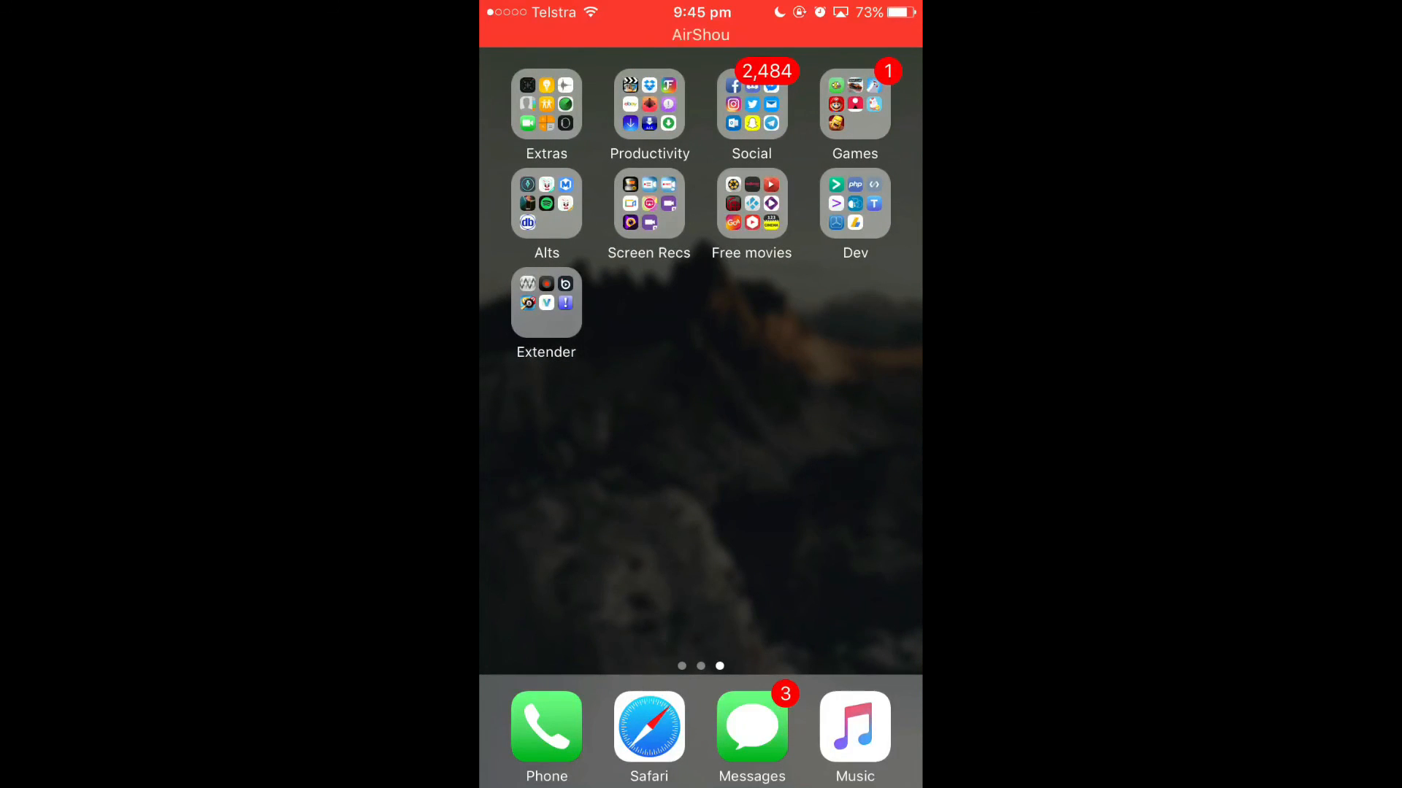
click(649, 201)
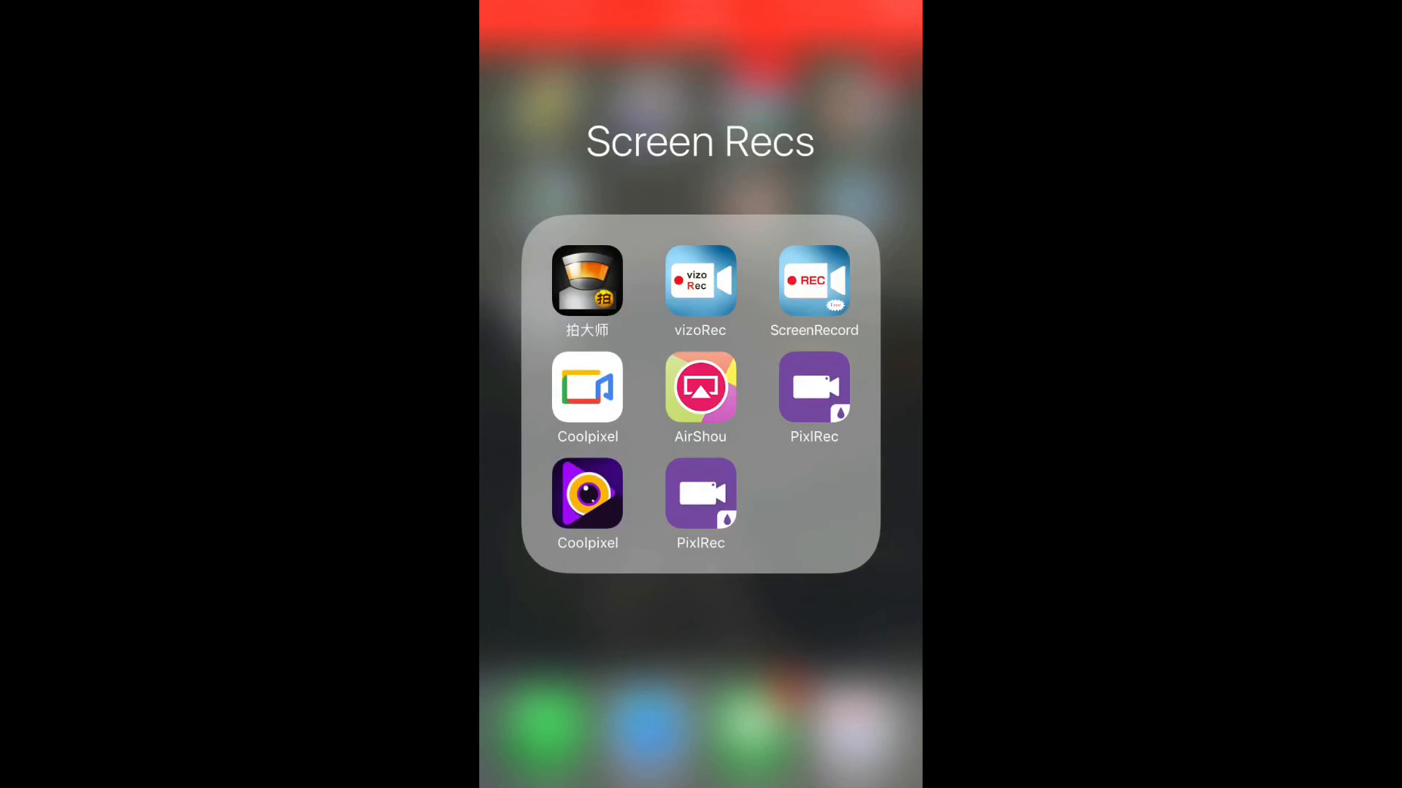
click(813, 390)
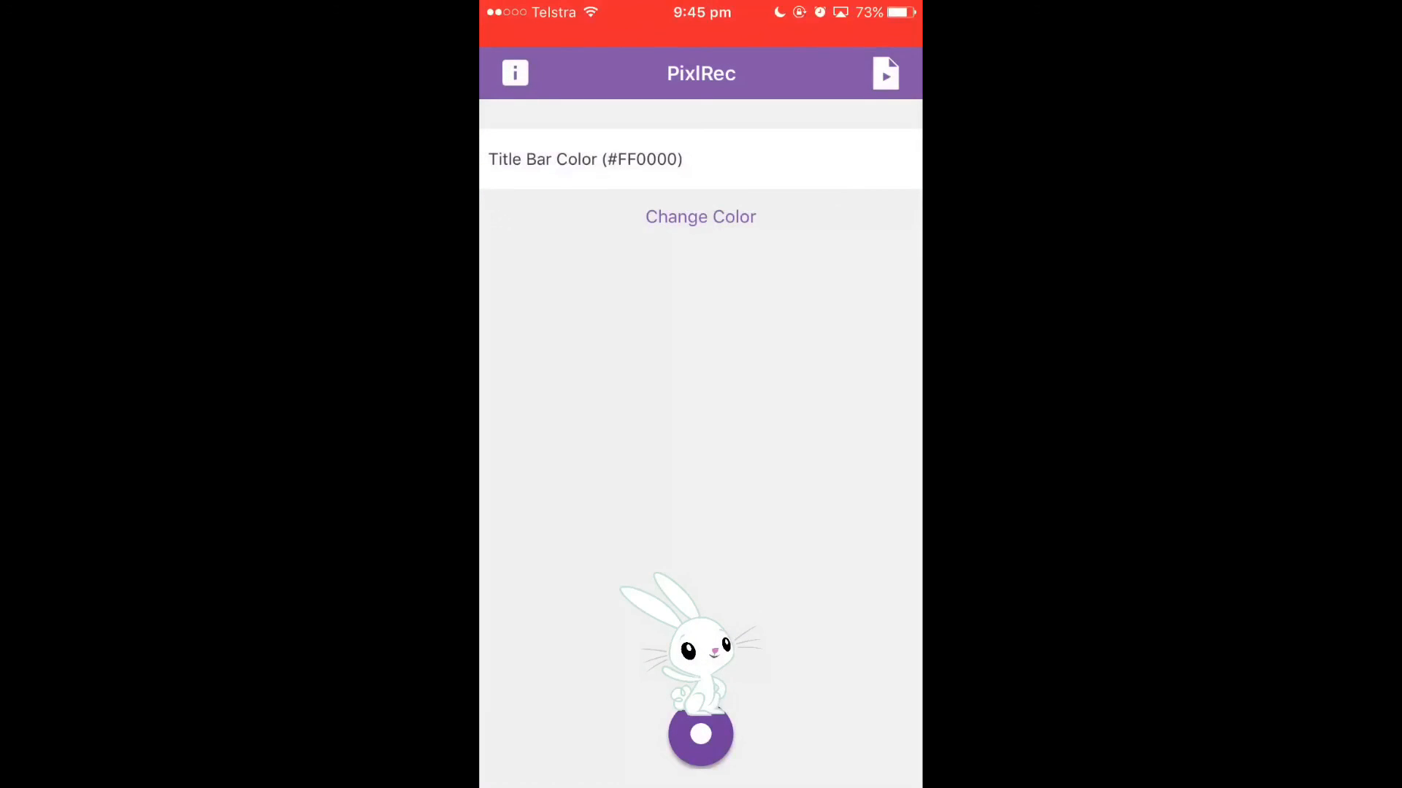